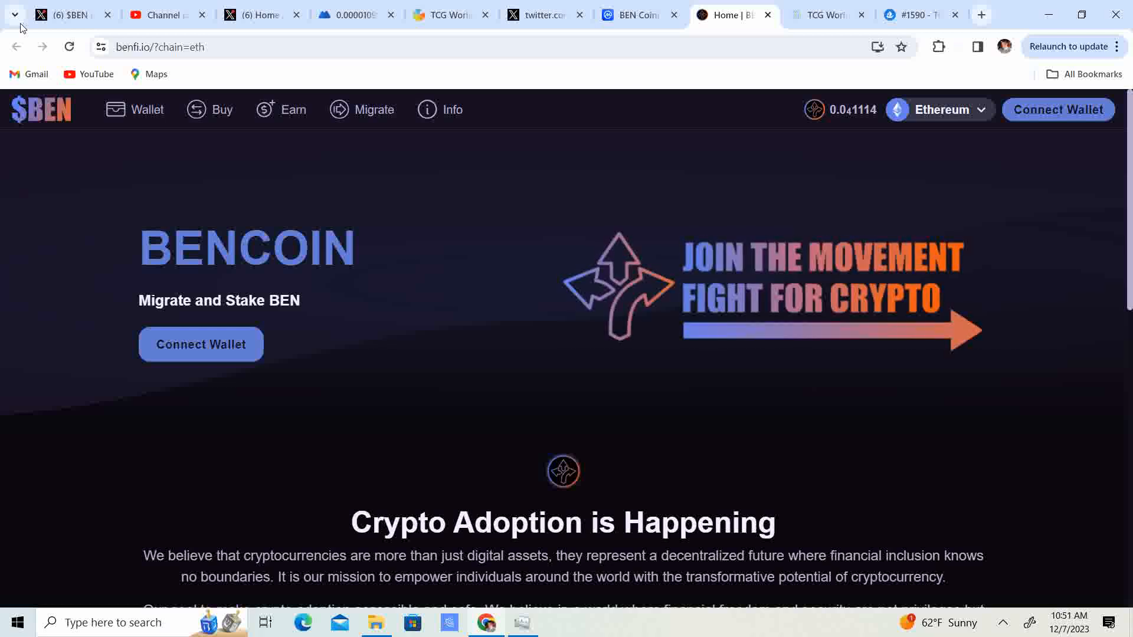
Switch to the CoinMarketCap BEN Coin (V2) price page tab.
click(634, 14)
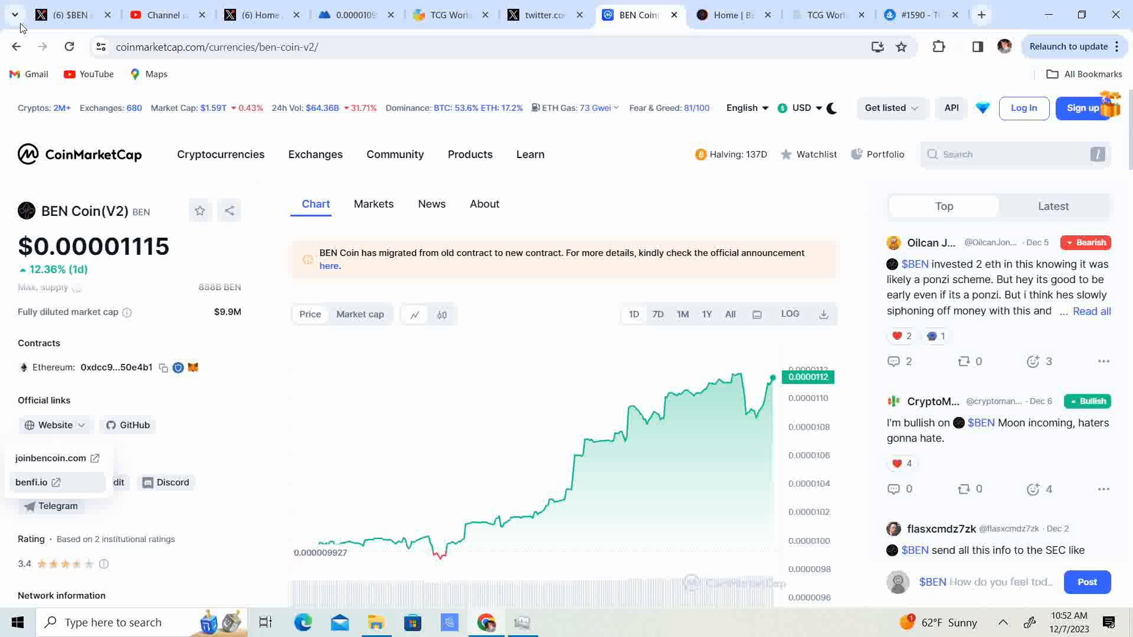
Switch to the MEXC BEN/USDT spot trading page.
click(347, 14)
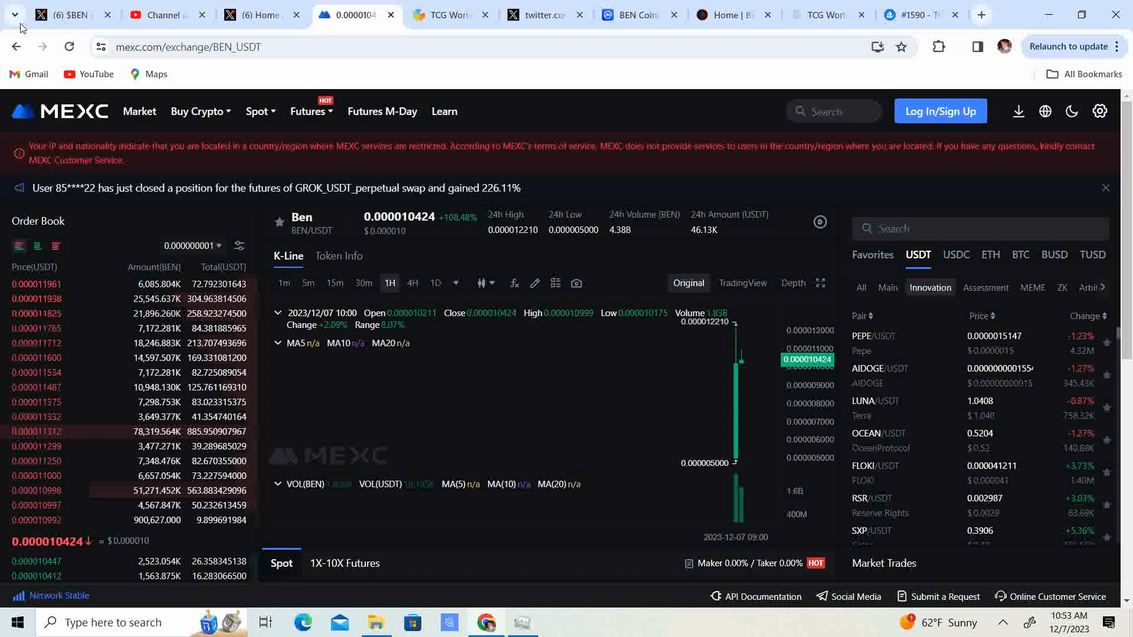
Glance at the BENCOIN home page, then return to BEN Coin (V2) on CoinMarketCap.
click(732, 14)
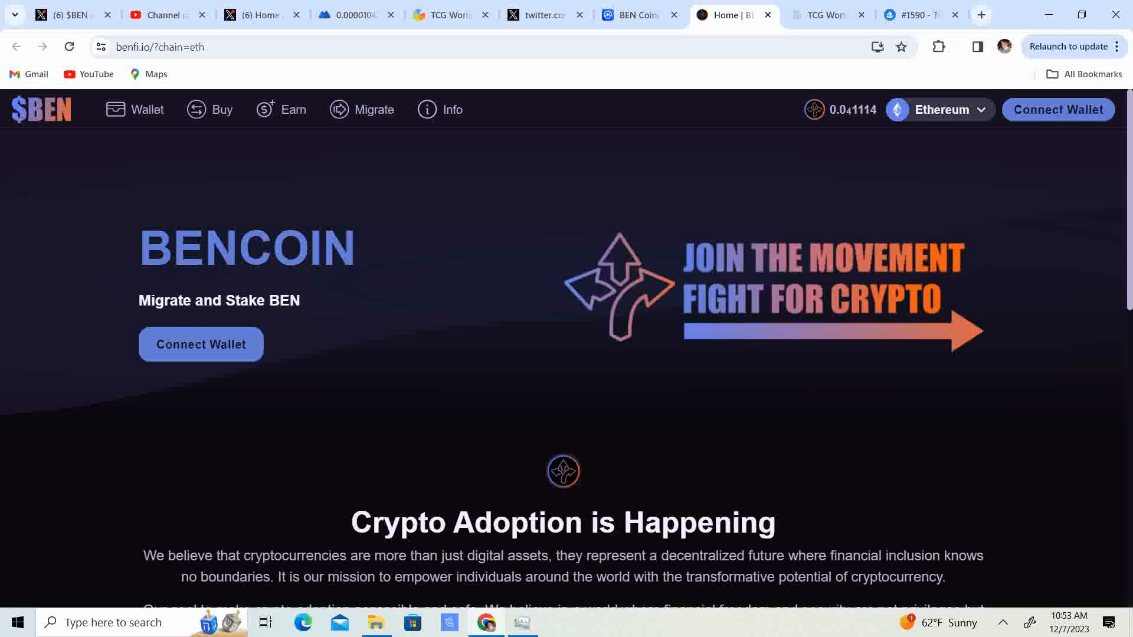
click(636, 14)
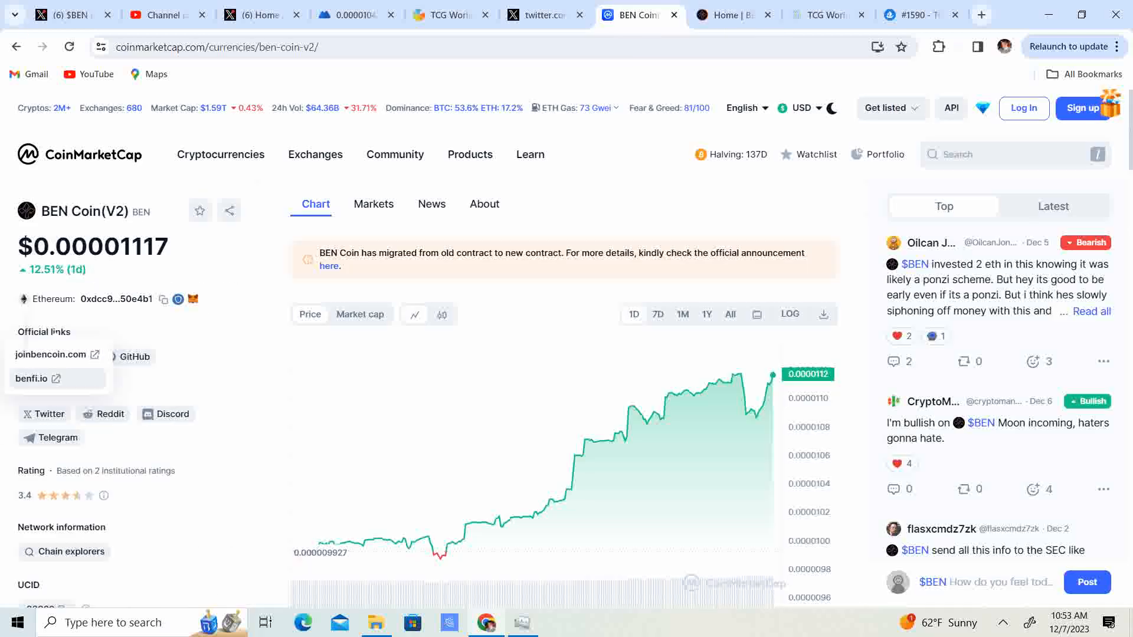
Scroll BEN Coin's info panel and go to the benfi.io website.
click(54, 366)
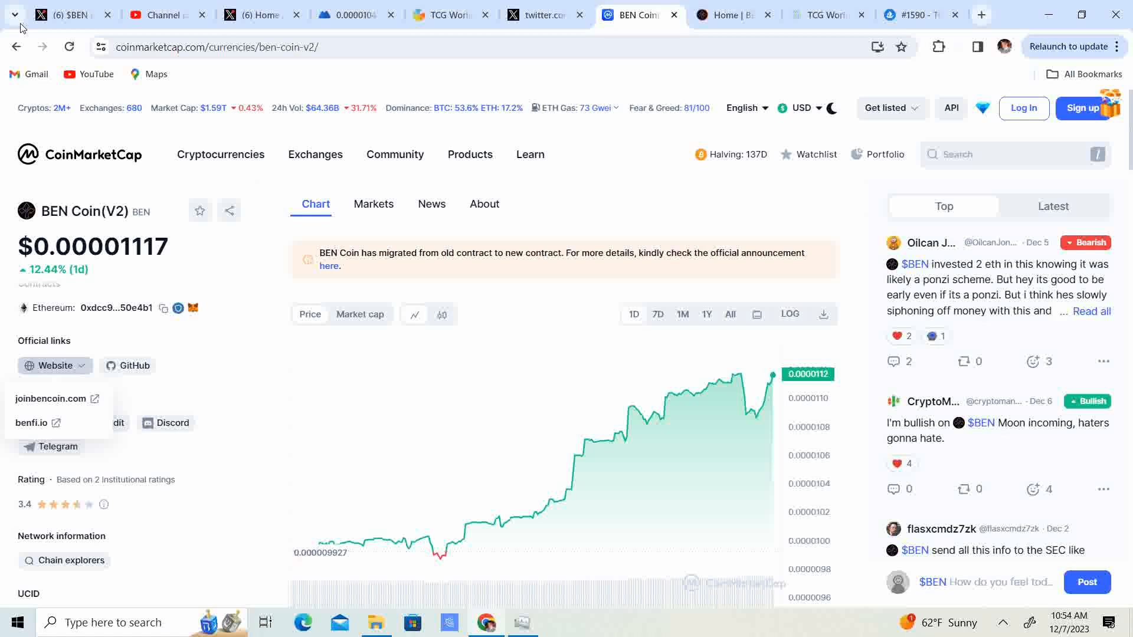
scroll(down, 3)
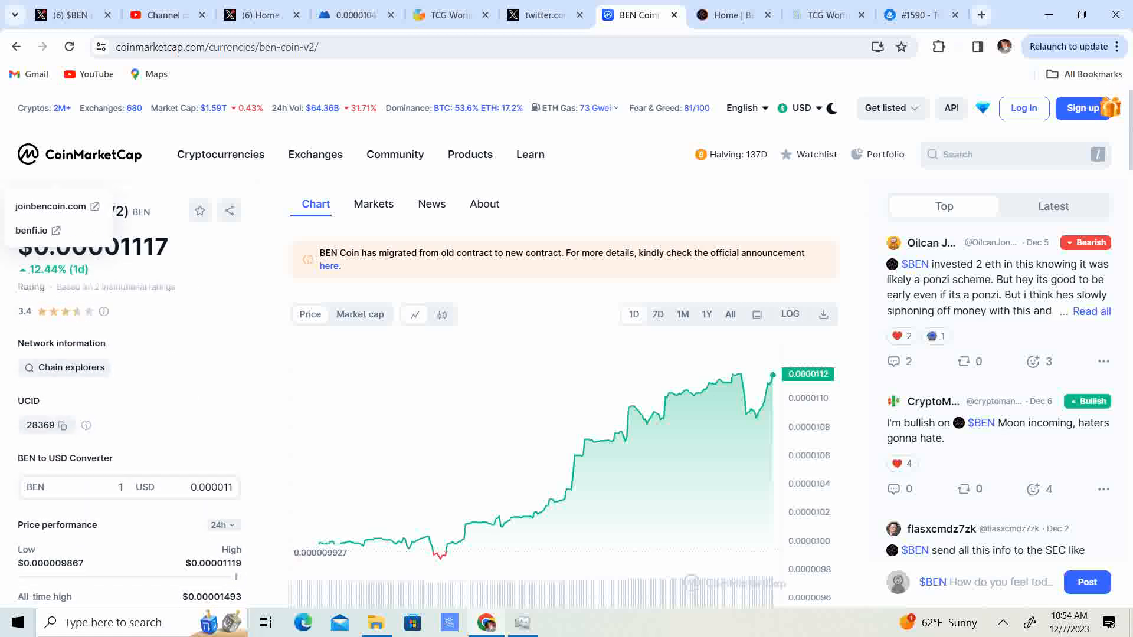
mouse_move(22, 28)
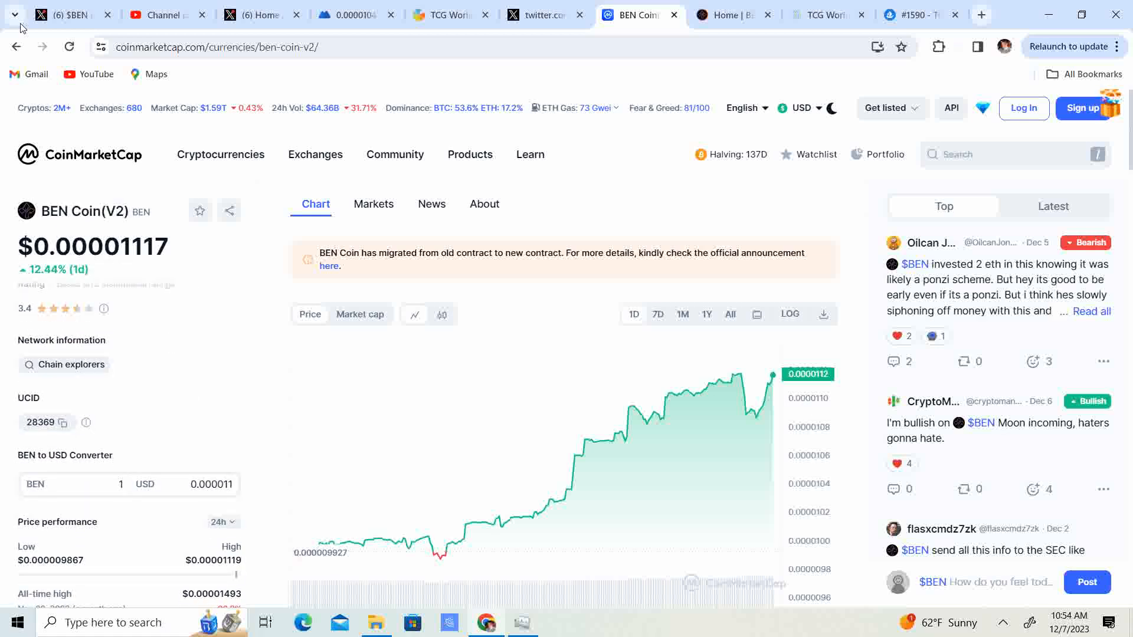
click(733, 14)
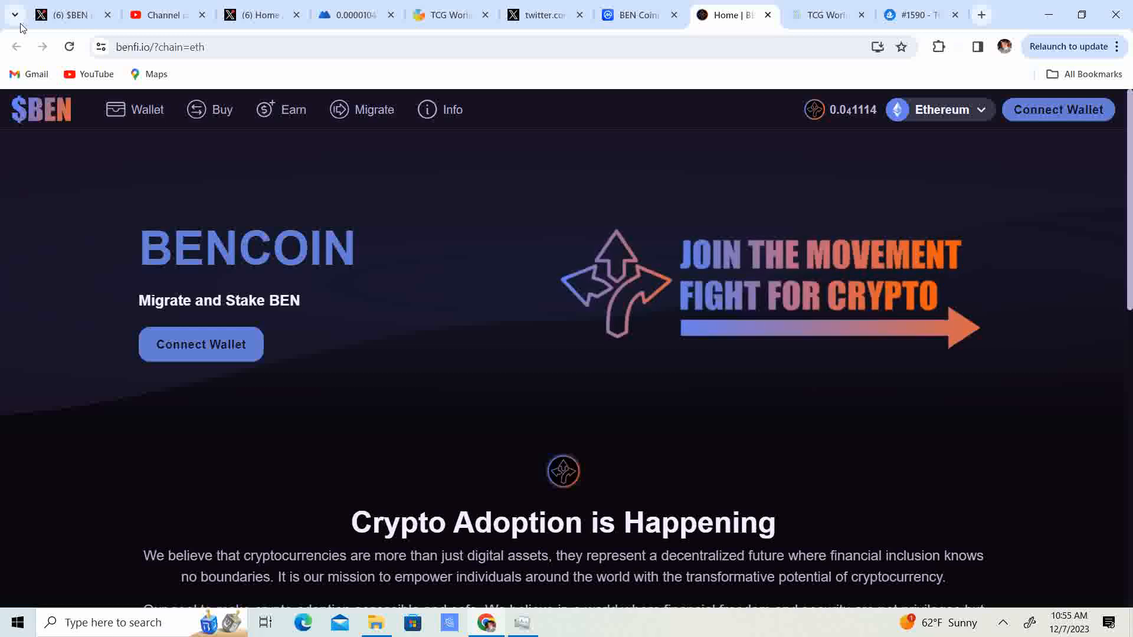
Open benfi.io's BEN Migration page and scroll to the December 15, 2023 deadline.
click(374, 109)
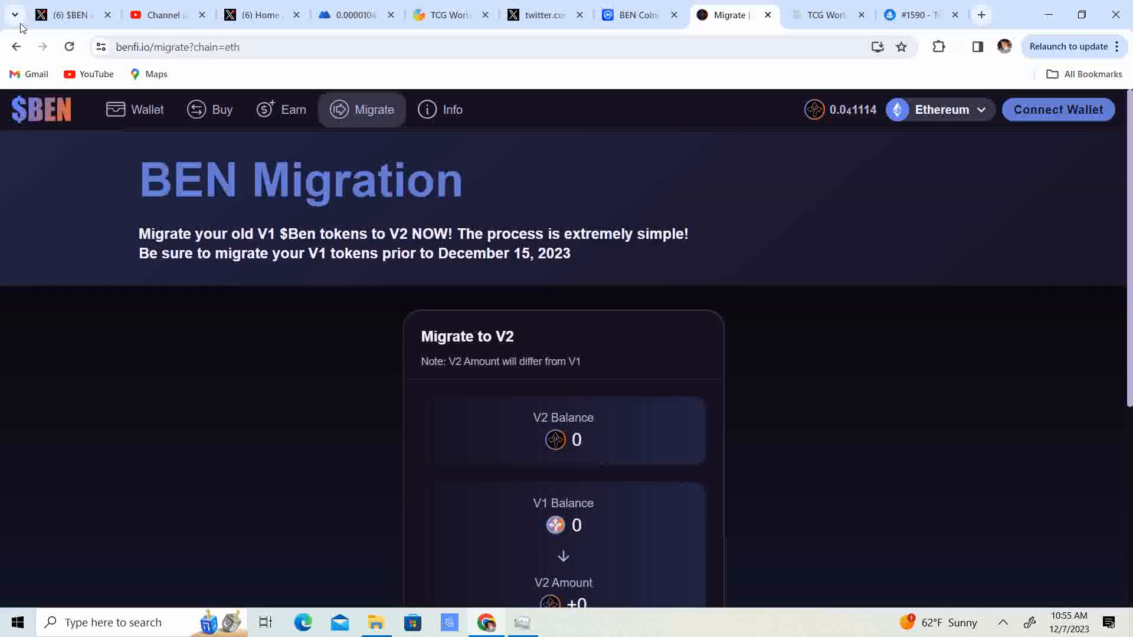
scroll(down, 3)
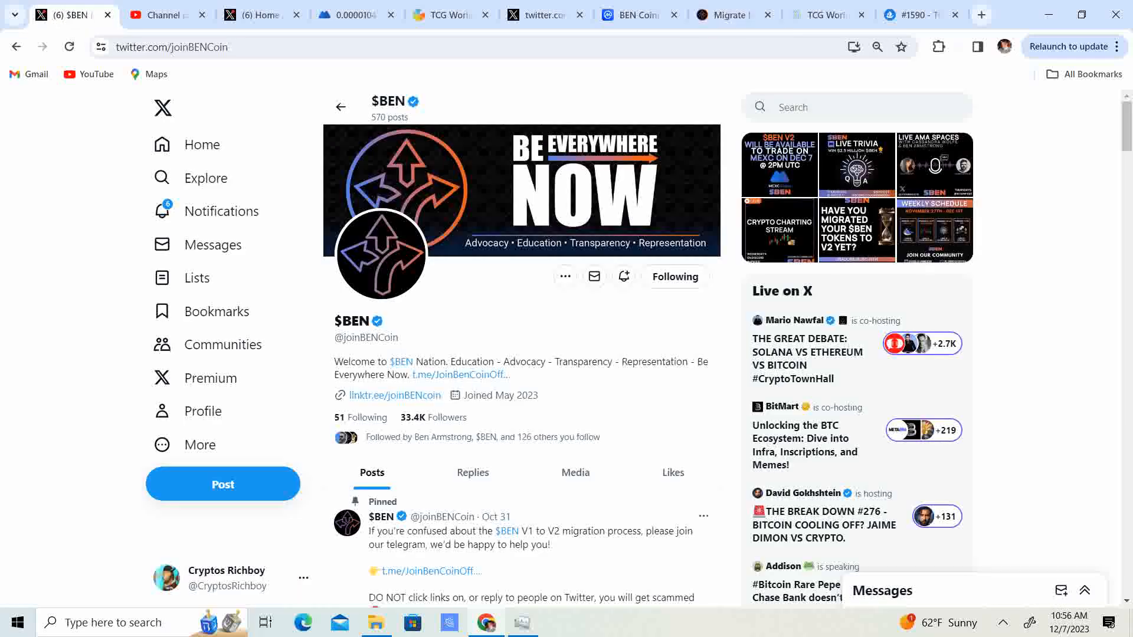
click(69, 48)
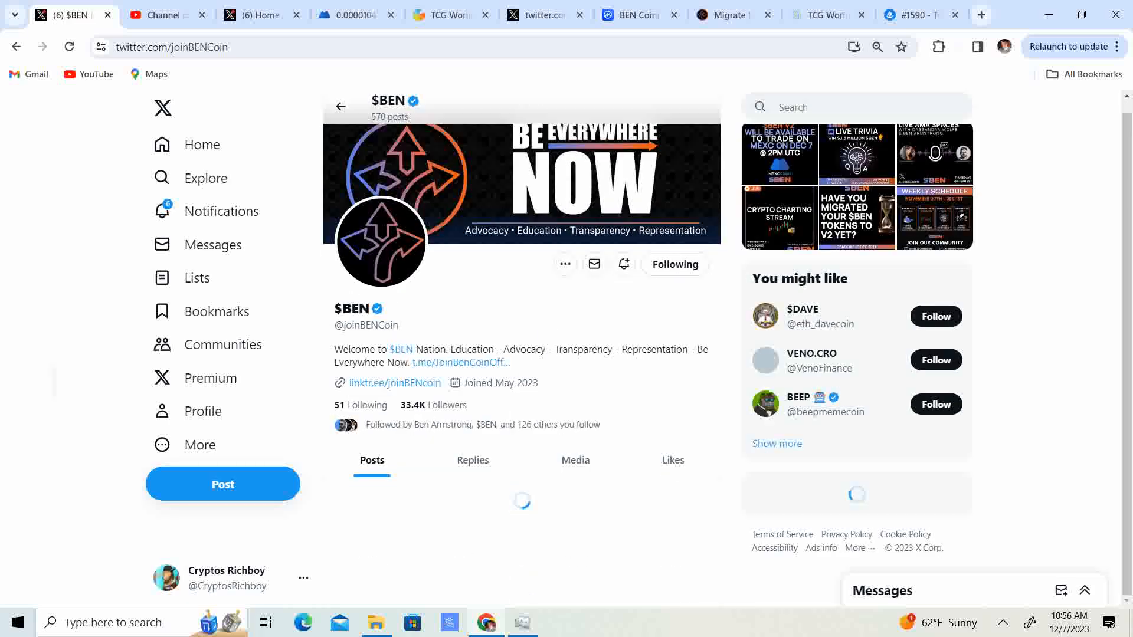
scroll(down, 3)
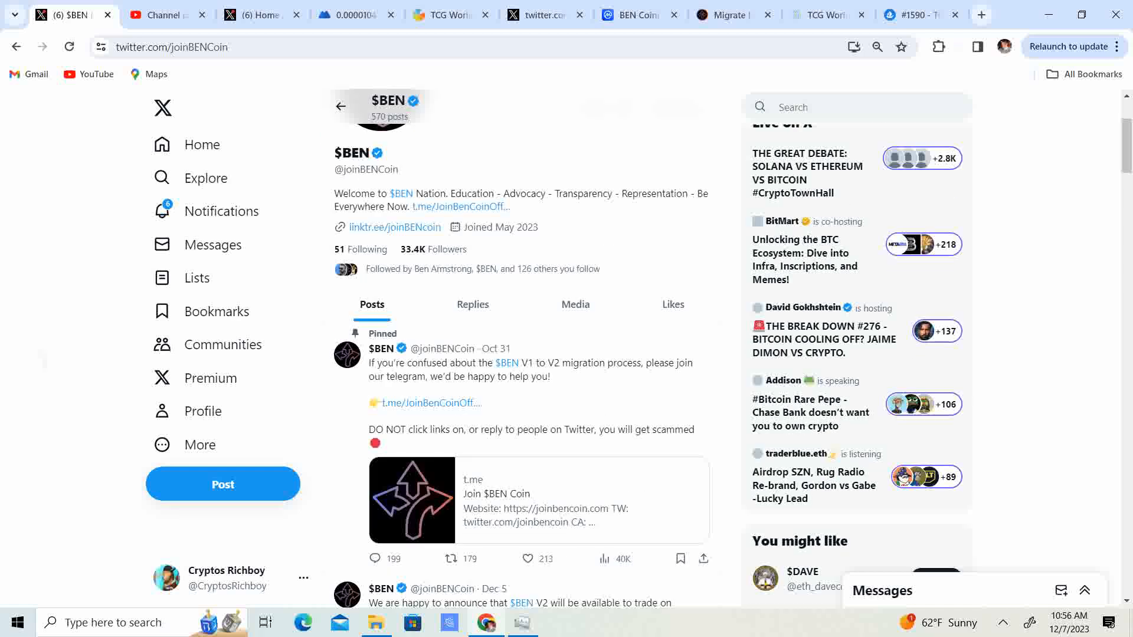
scroll(up, 3)
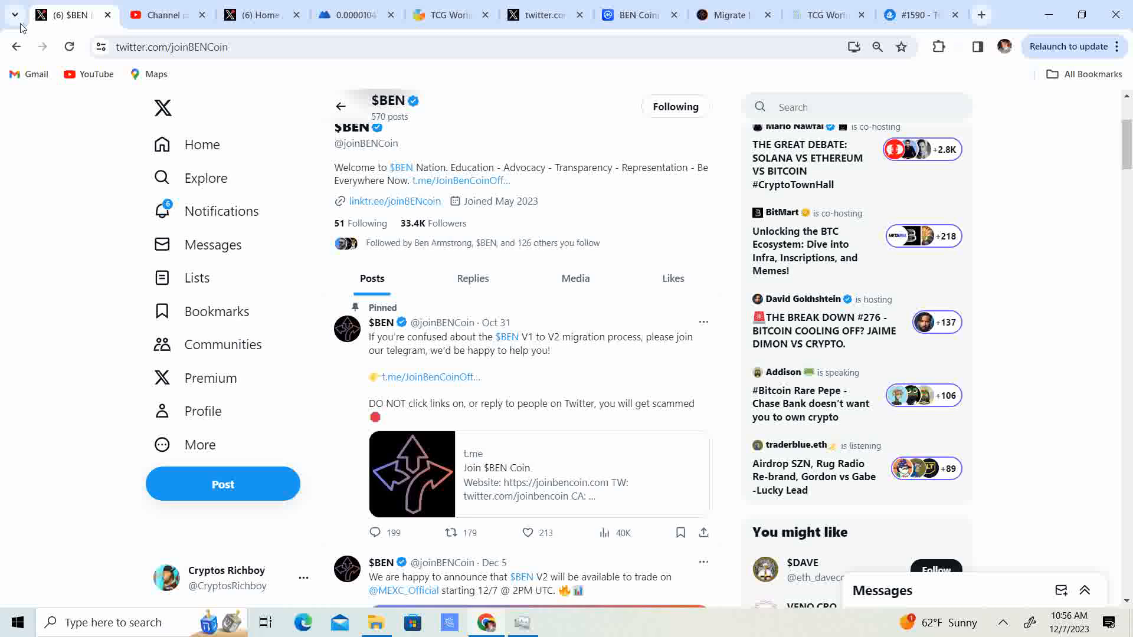
mouse_move(437, 196)
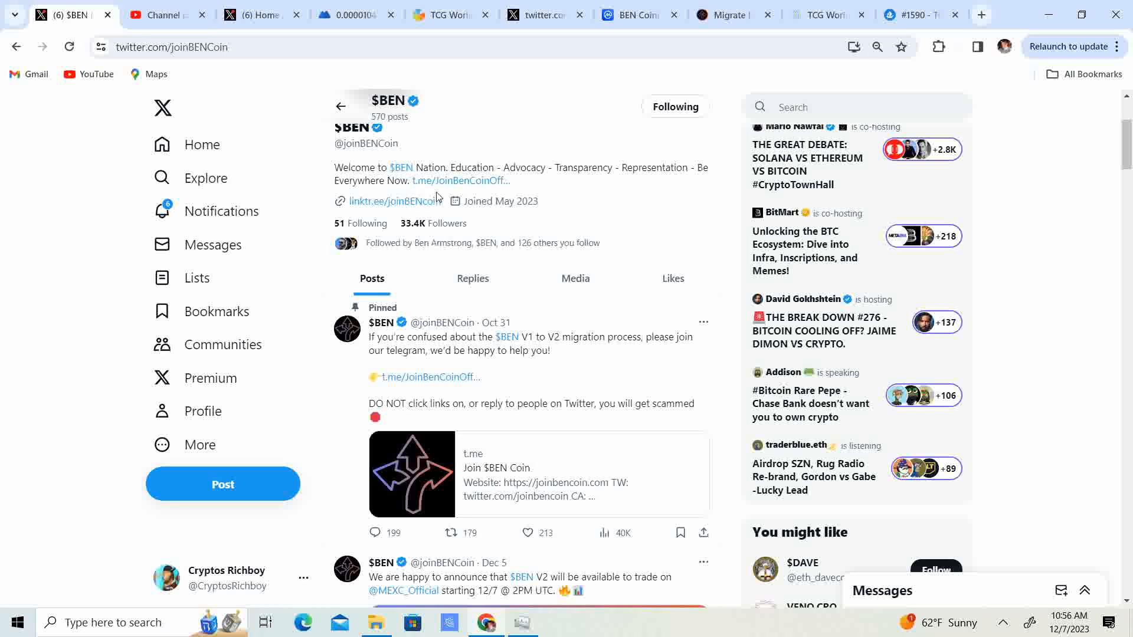
mouse_move(489, 173)
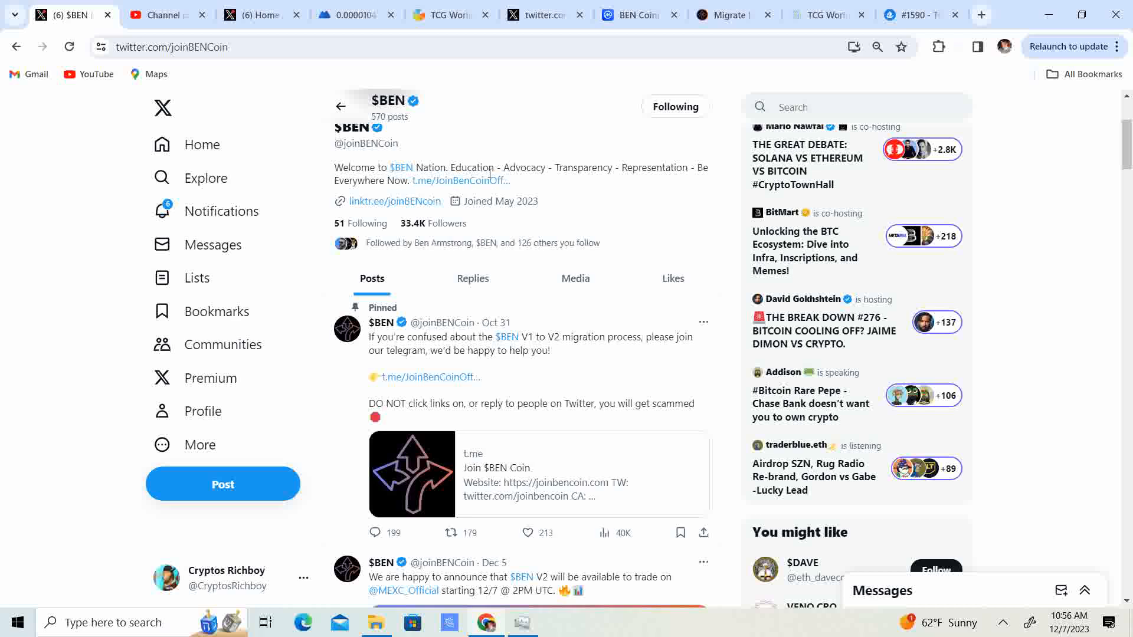
mouse_move(454, 377)
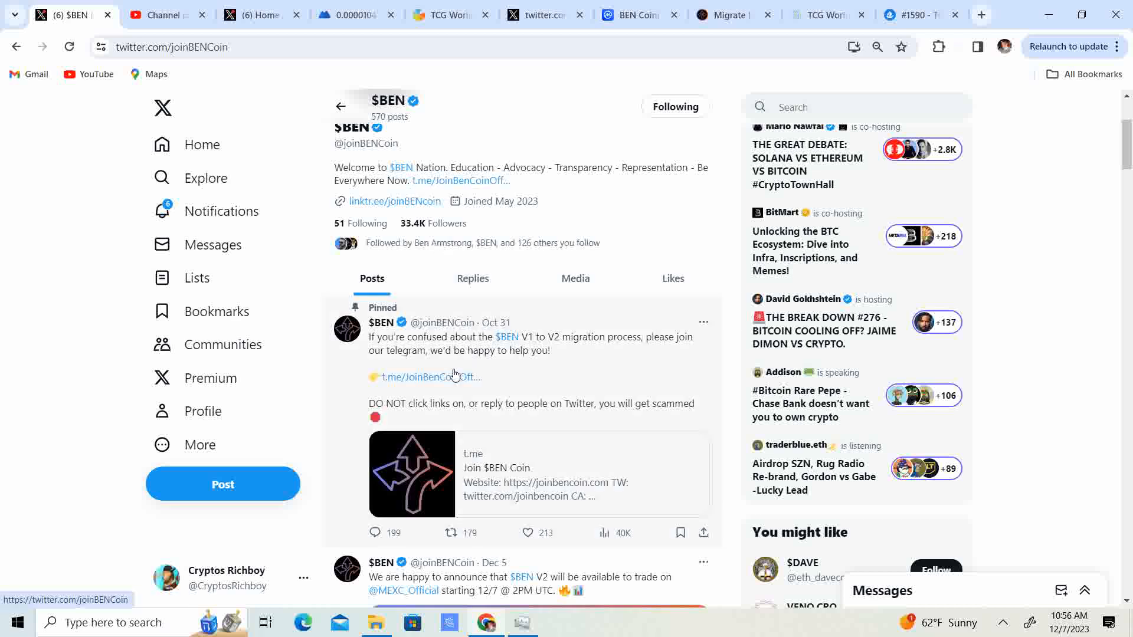
mouse_move(421, 376)
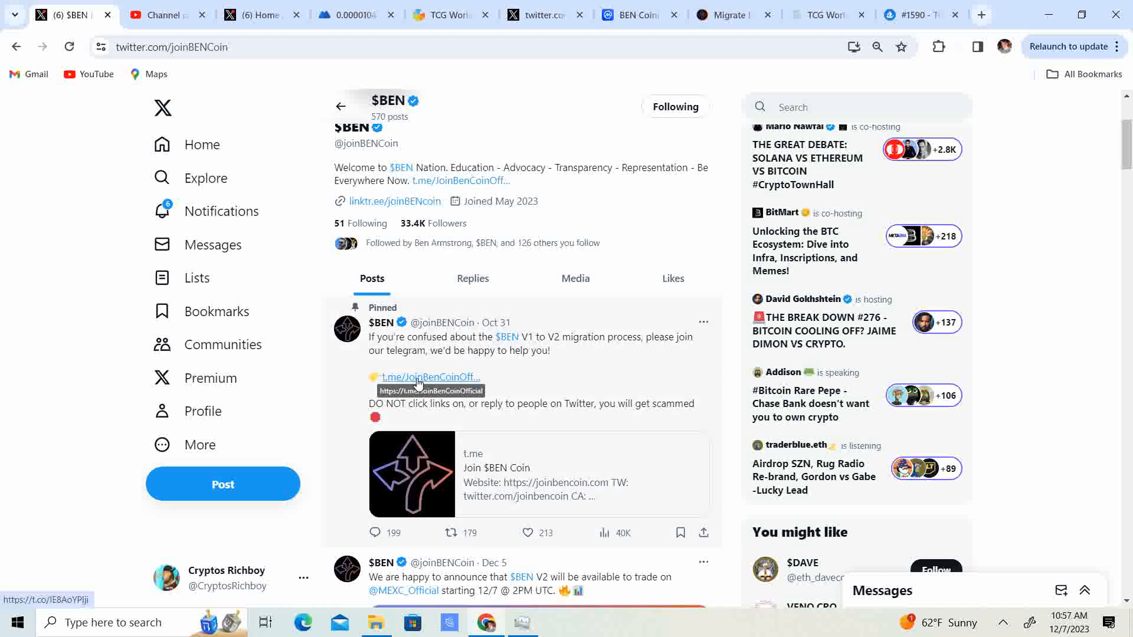
mouse_move(433, 381)
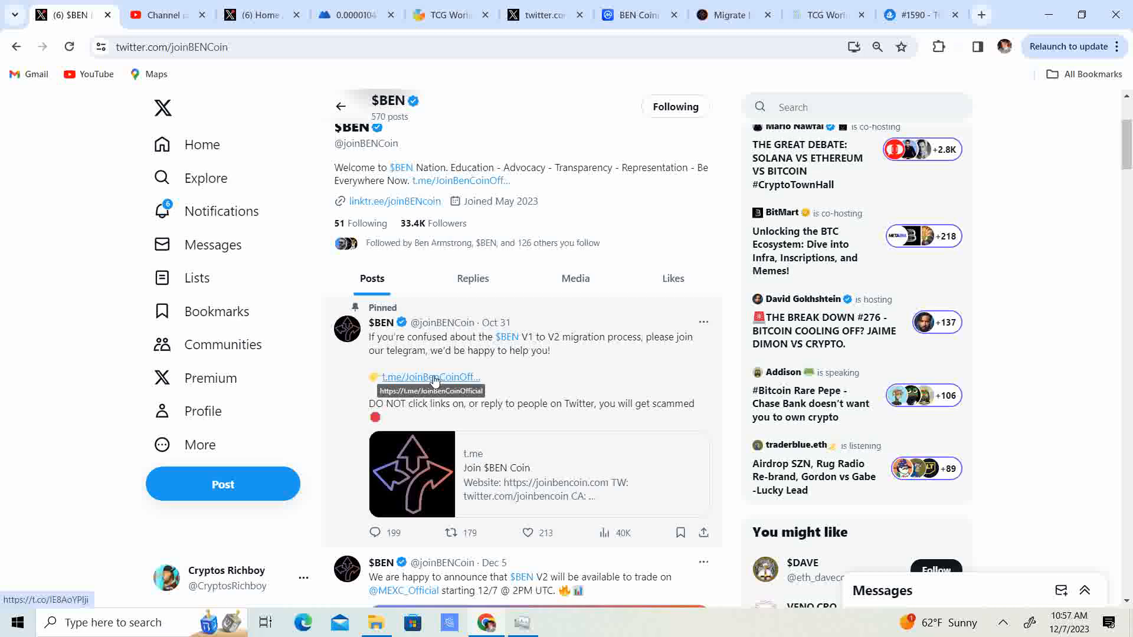
mouse_move(472, 416)
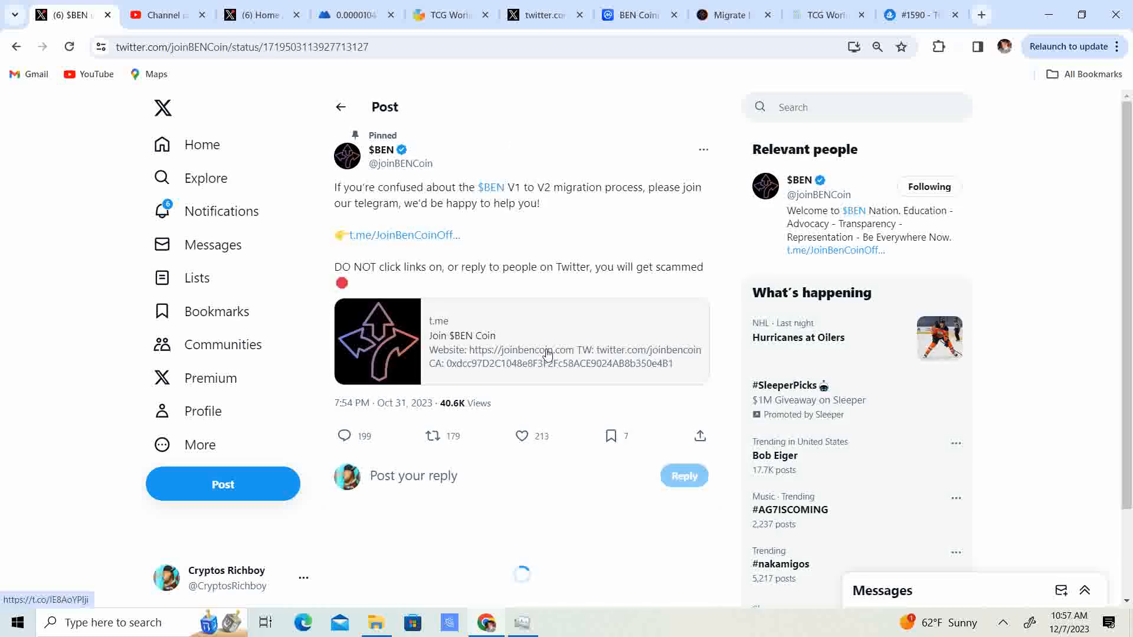
scroll(down, 3)
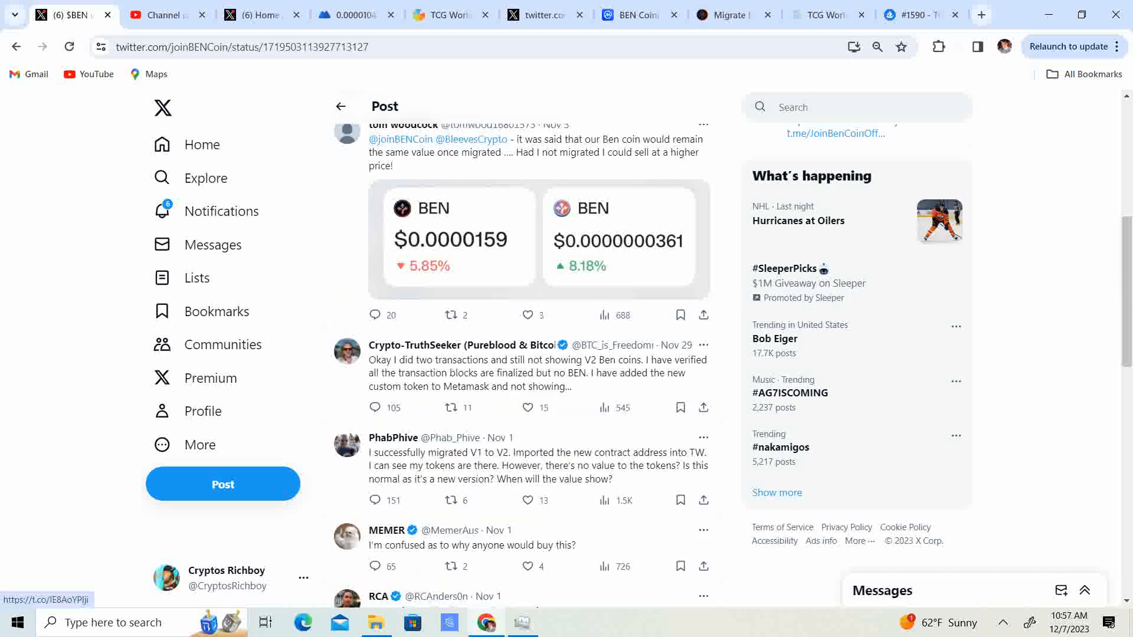
mouse_move(400, 139)
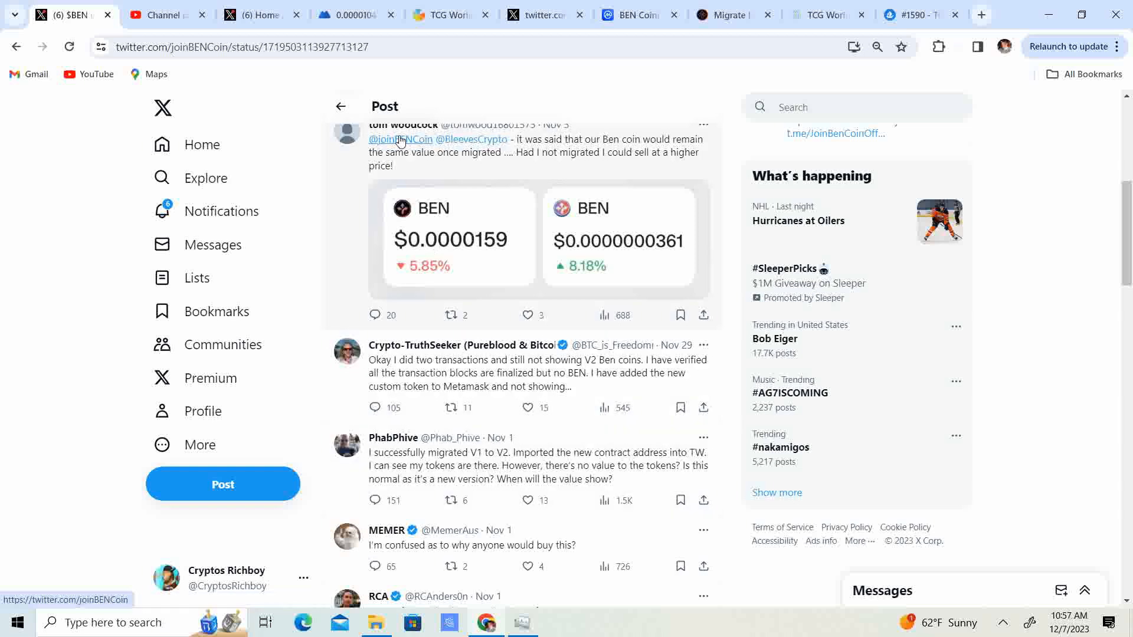
mouse_move(399, 139)
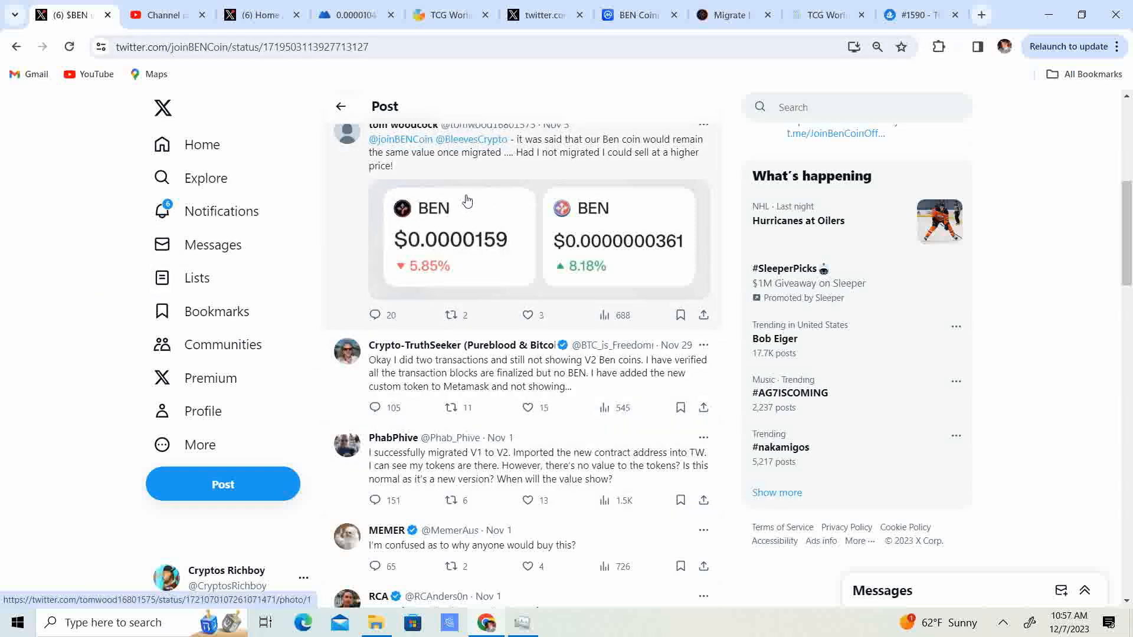
mouse_move(530, 237)
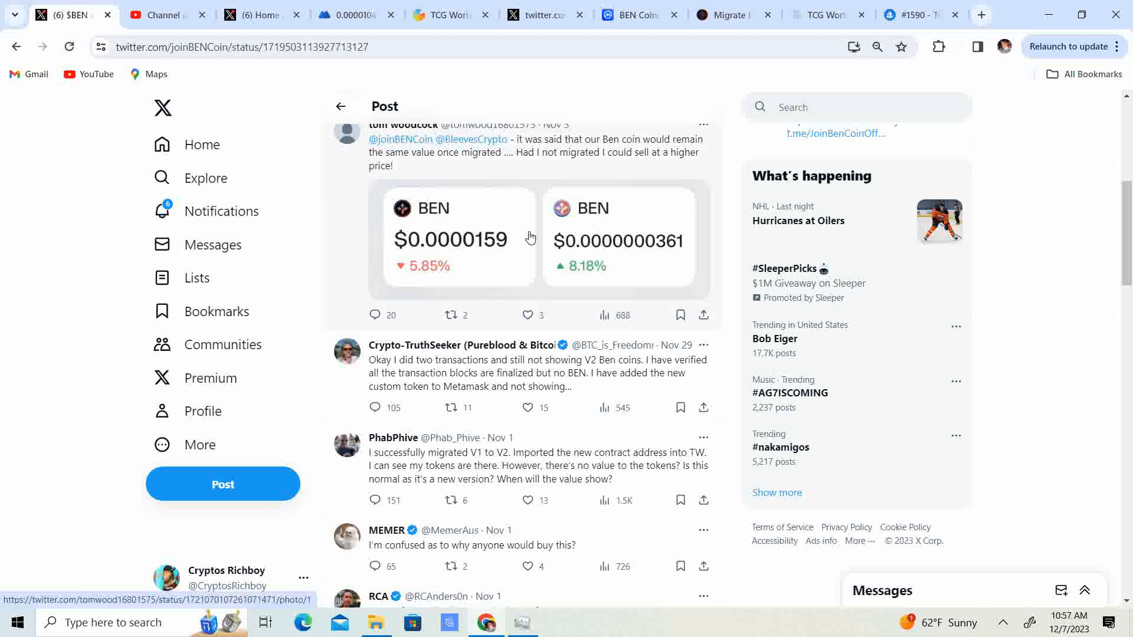
scroll(down, 3)
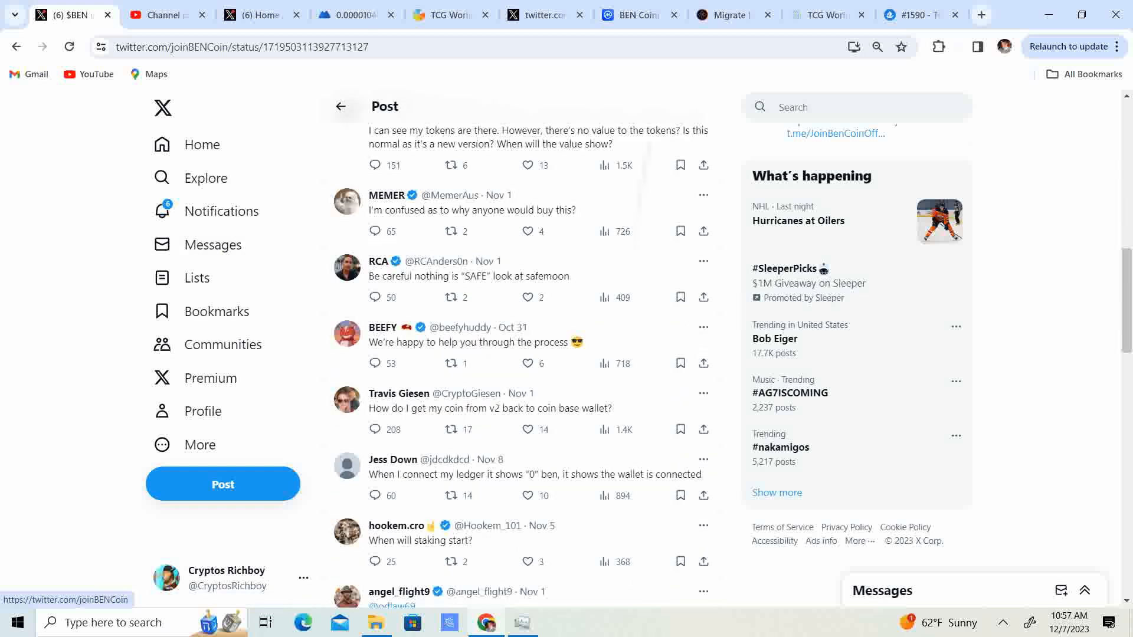
scroll(down, 3)
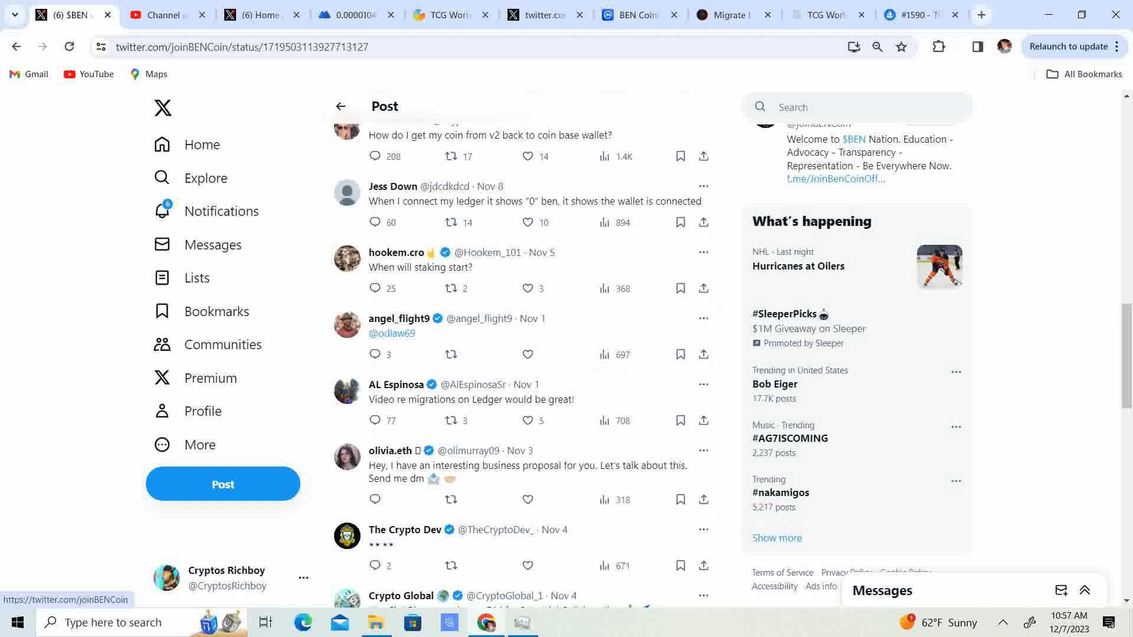
scroll(down, 3)
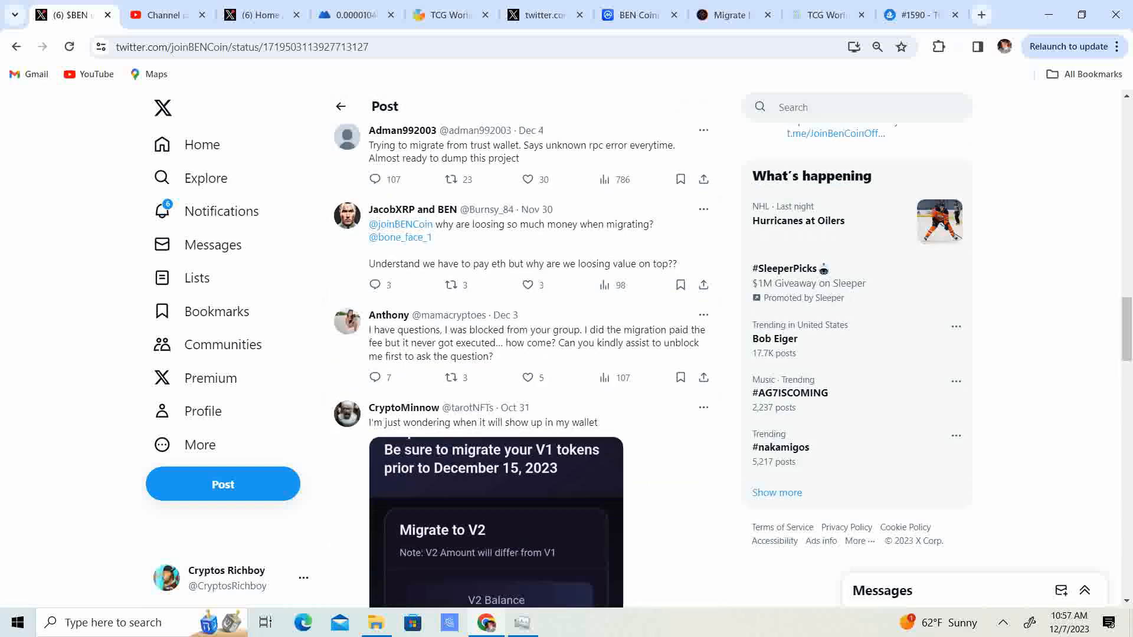
scroll(down, 3)
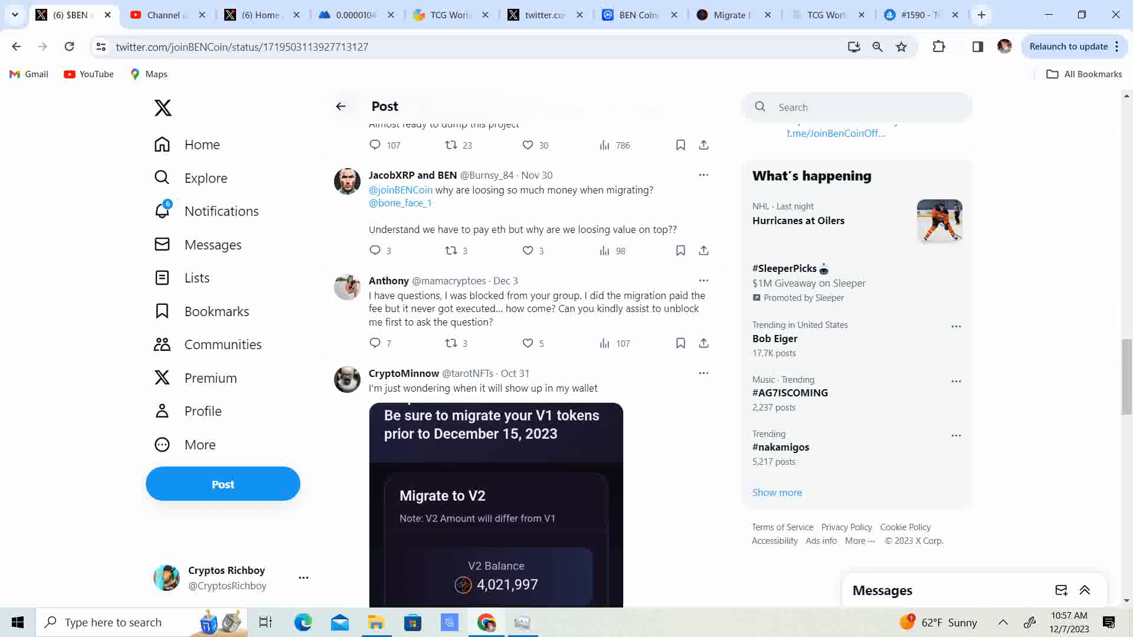
scroll(down, 3)
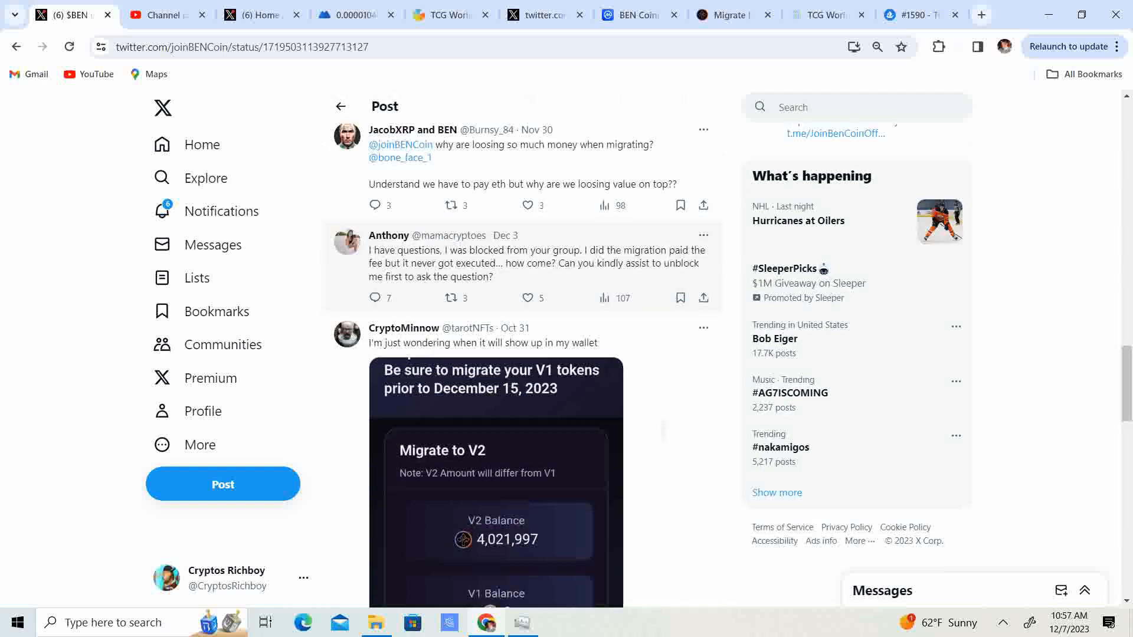
scroll(down, 3)
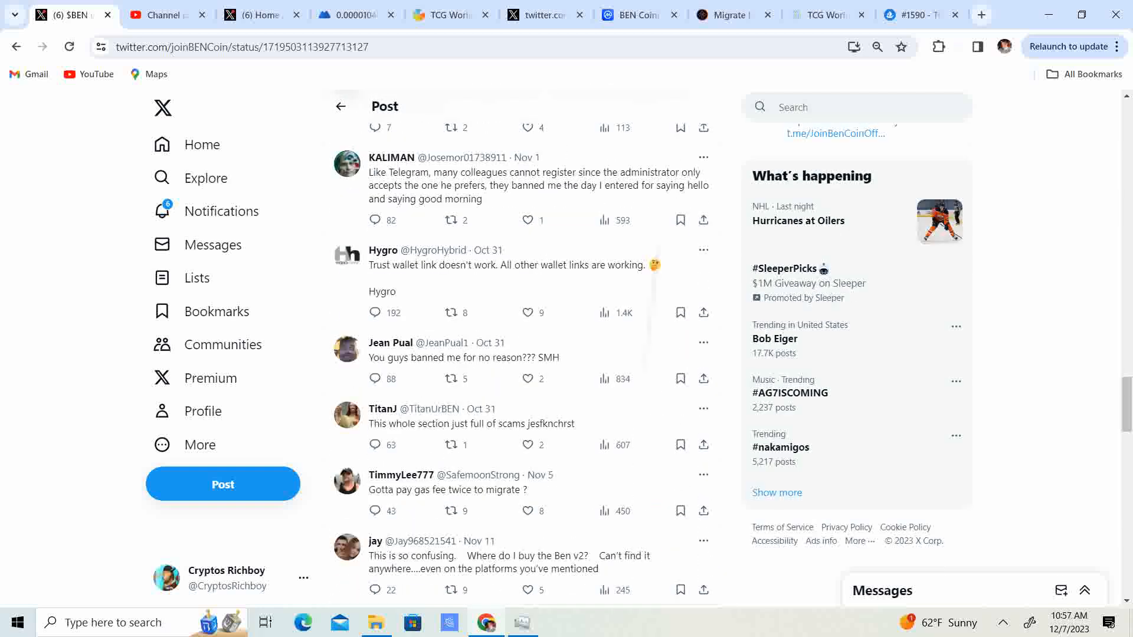
scroll(up, 3)
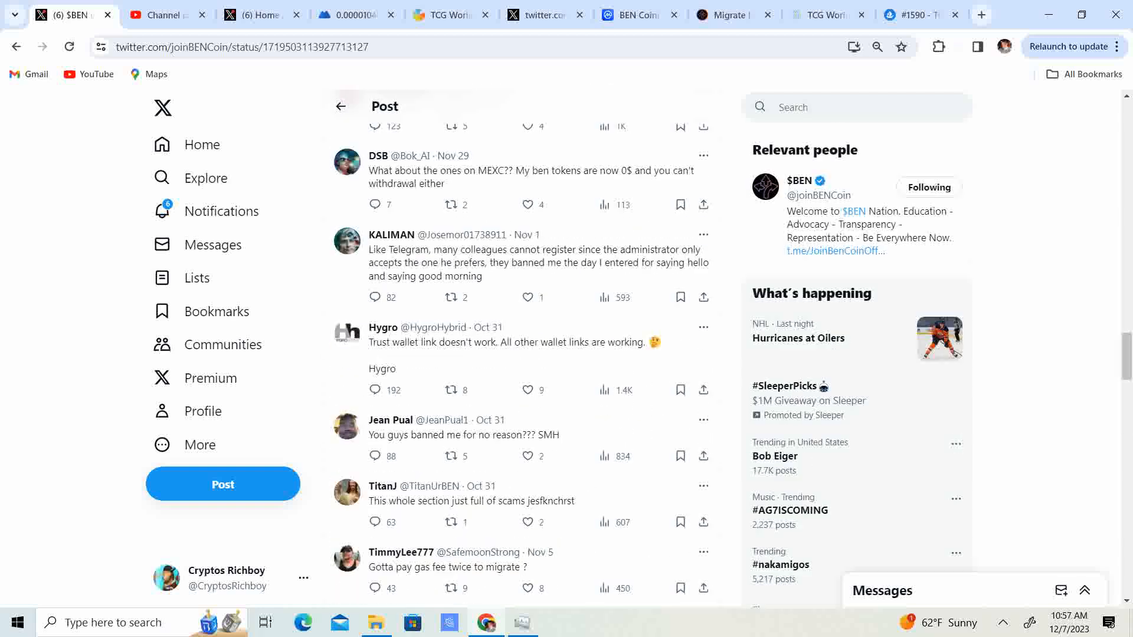
scroll(up, 3)
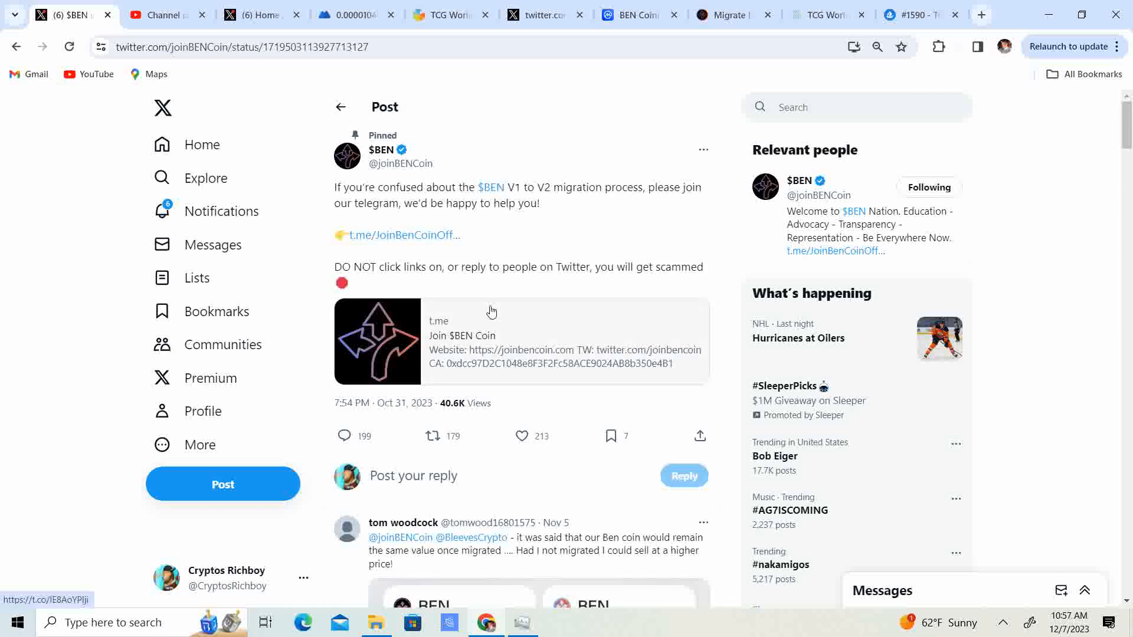
click(380, 150)
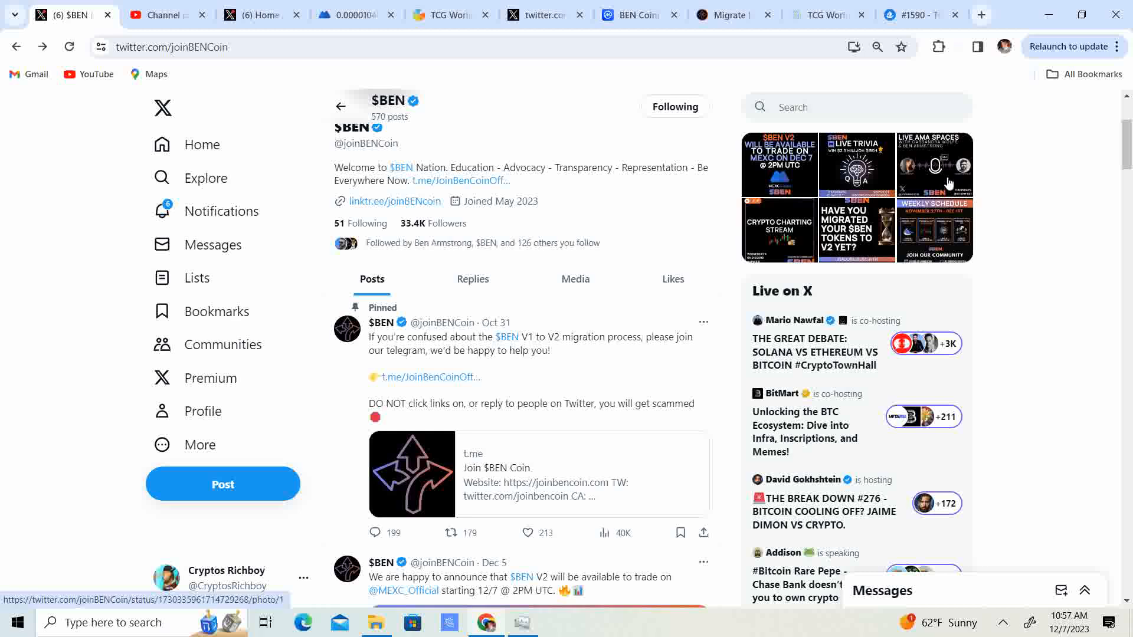
click(410, 474)
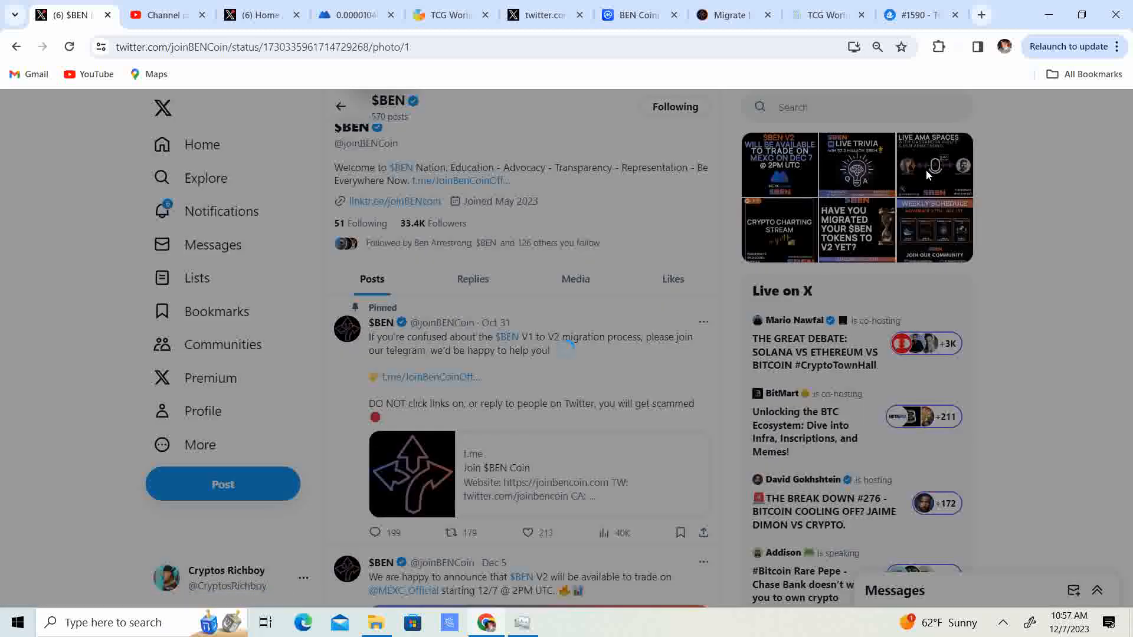
click(933, 164)
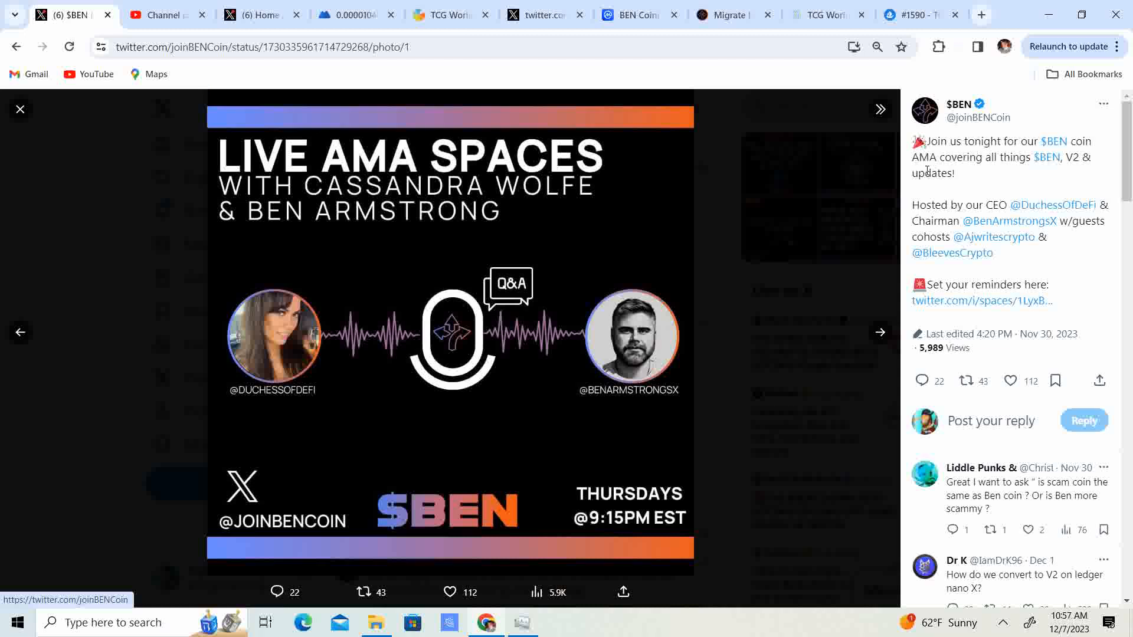
mouse_move(191, 172)
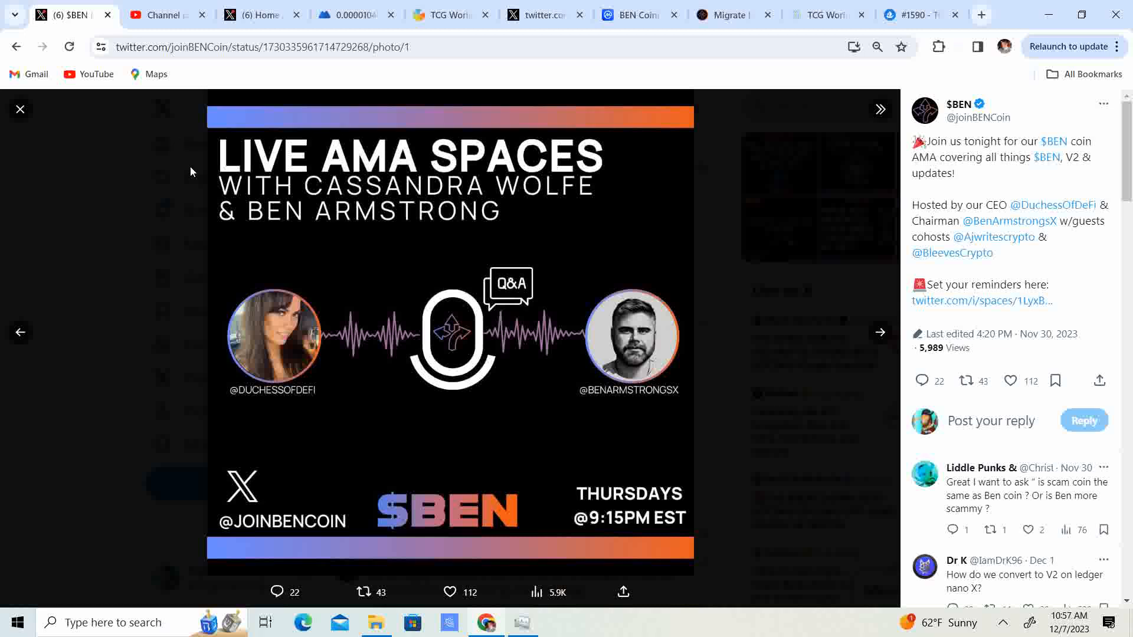
mouse_move(40, 137)
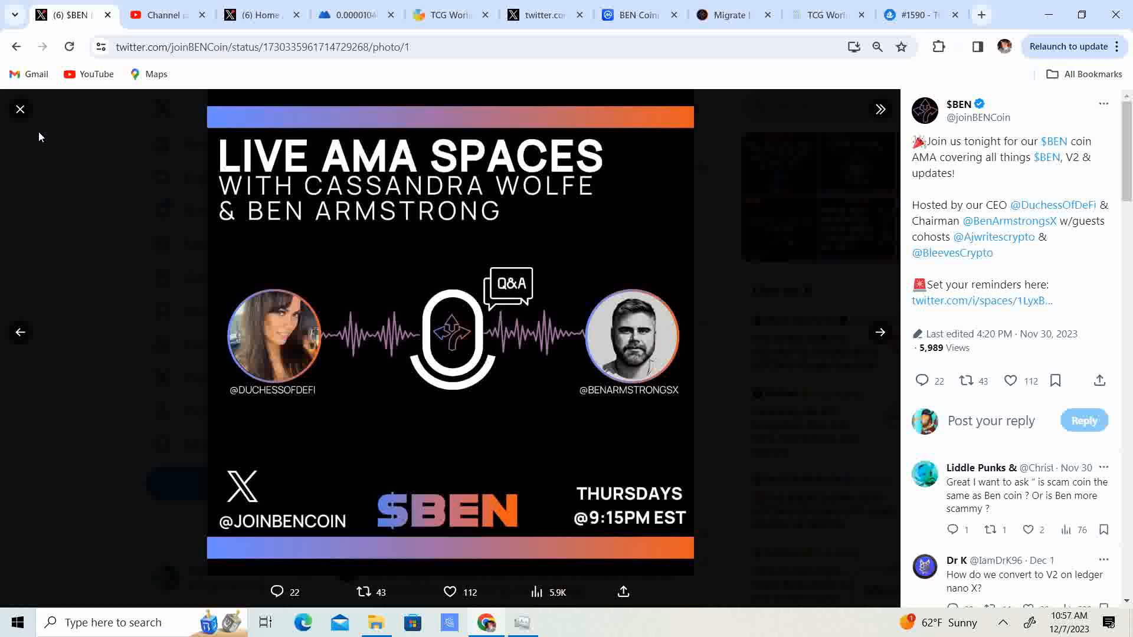
click(20, 109)
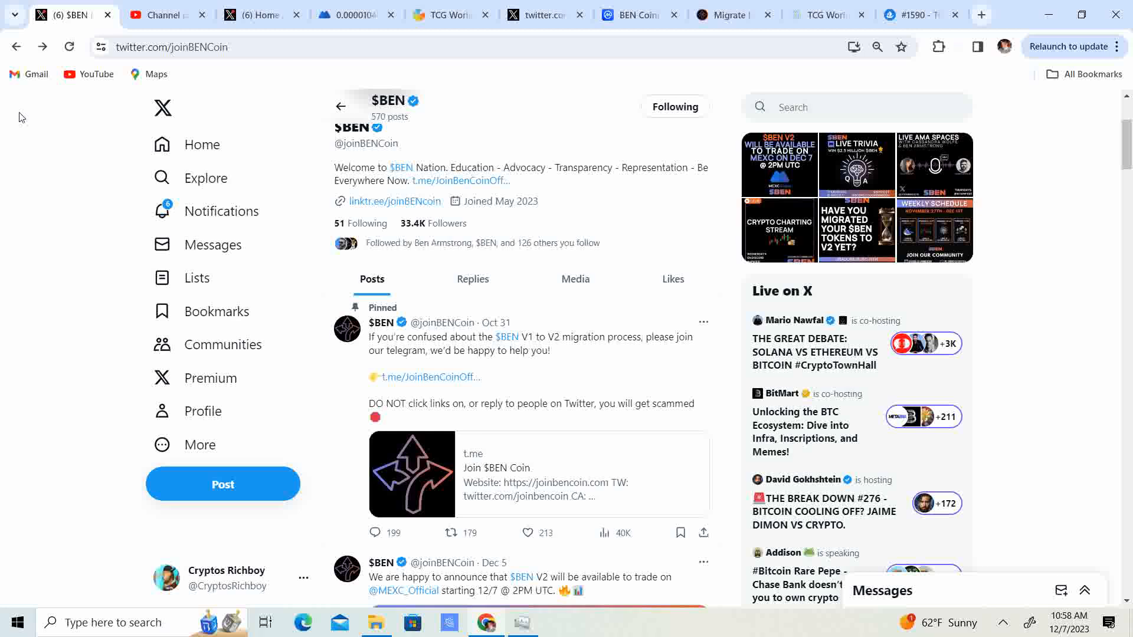
mouse_move(497, 124)
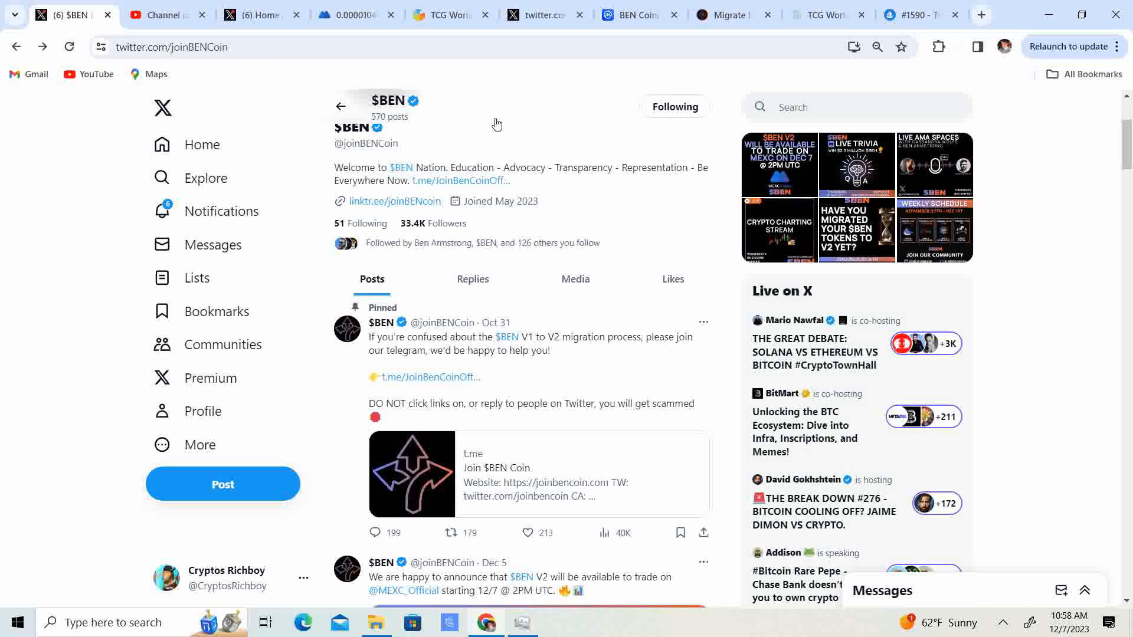
mouse_move(344, 130)
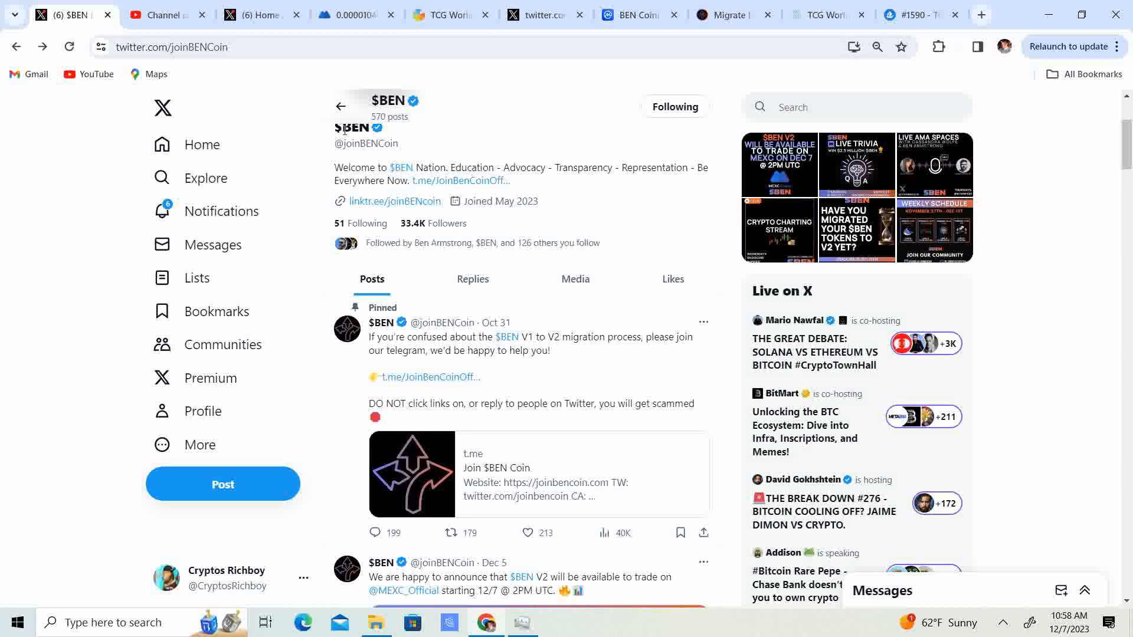
mouse_move(557, 61)
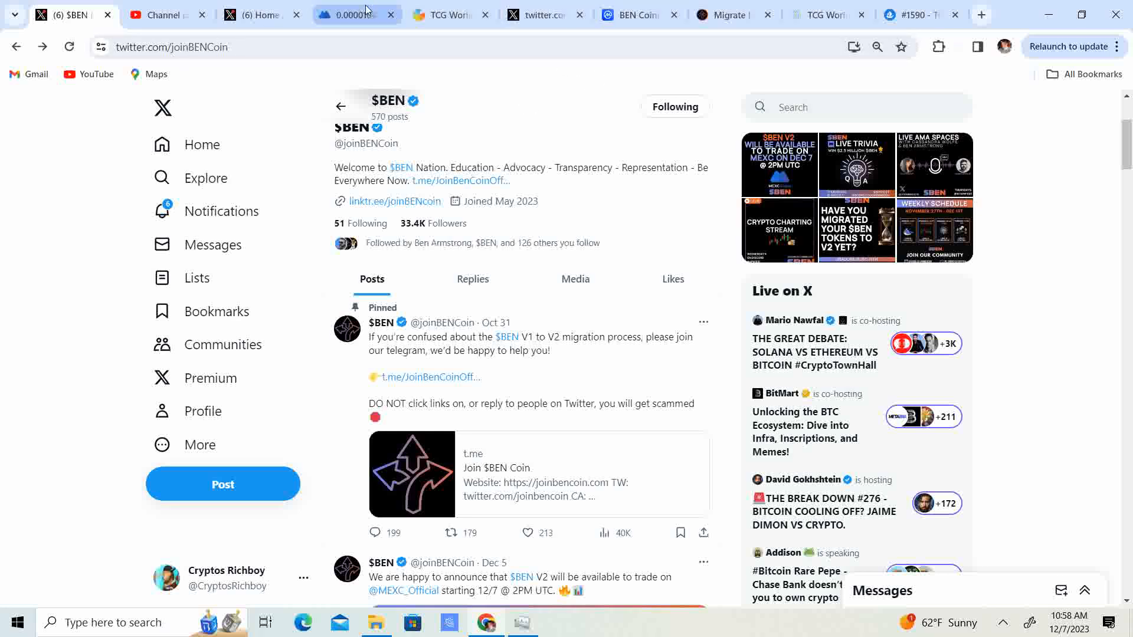
Check MEXC's BEN/USDT chart (up about 109%), then return to CoinMarketCap.
click(353, 14)
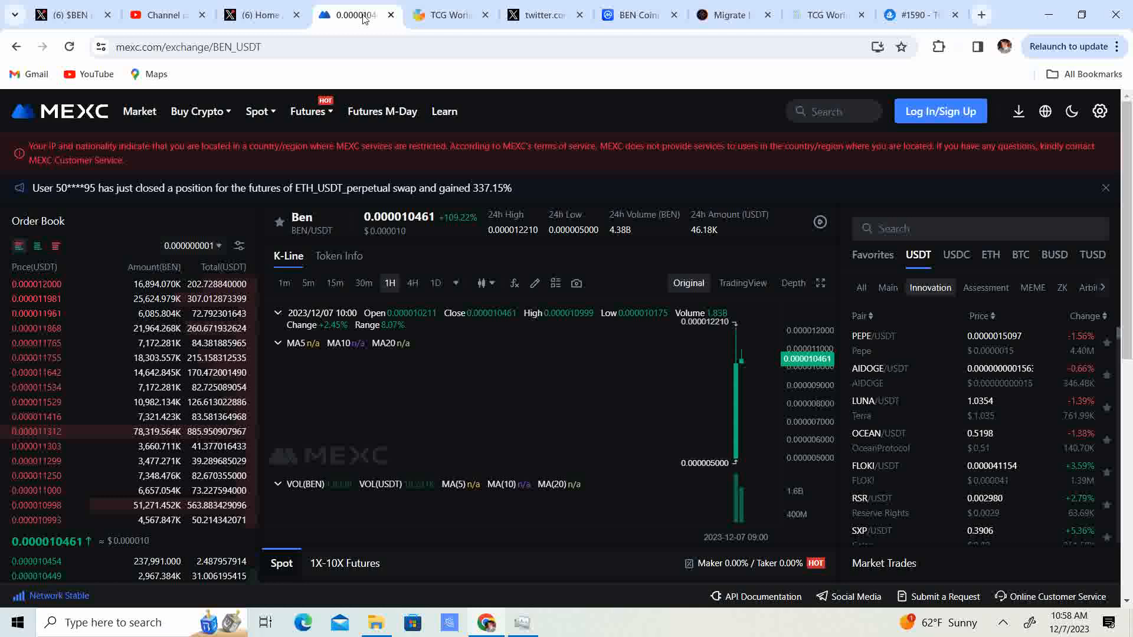
mouse_move(545, 327)
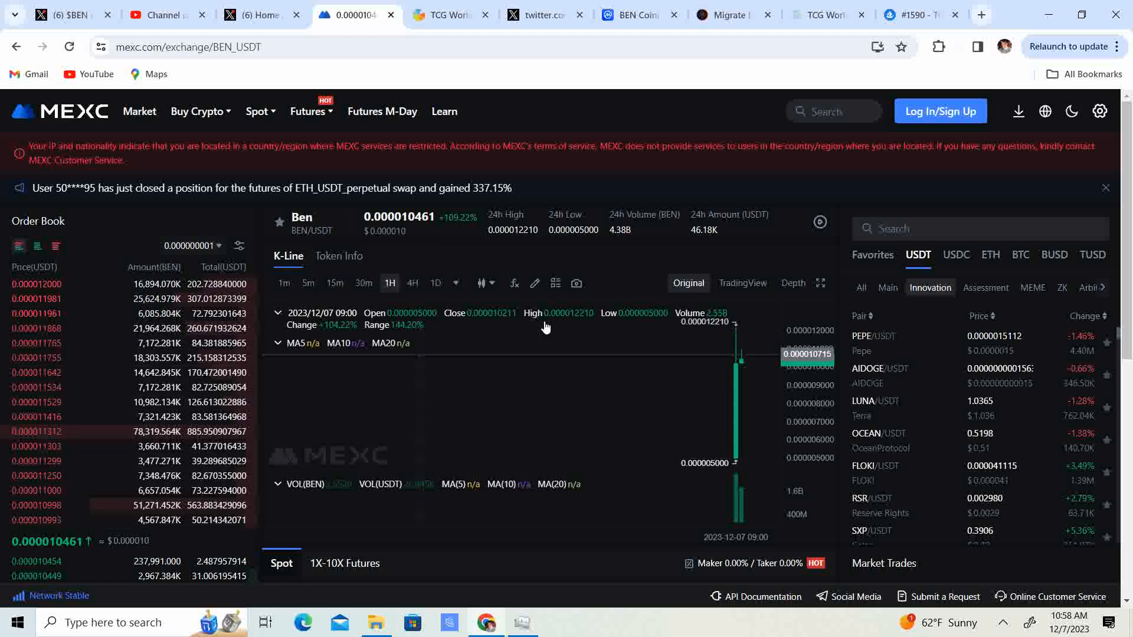
mouse_move(473, 215)
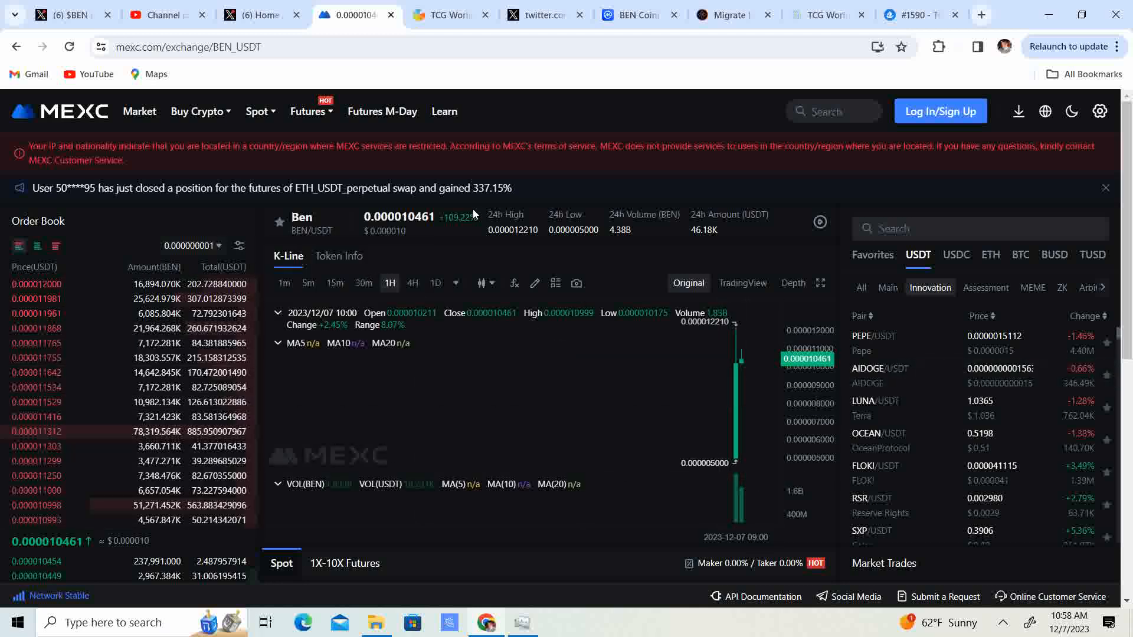
mouse_move(672, 361)
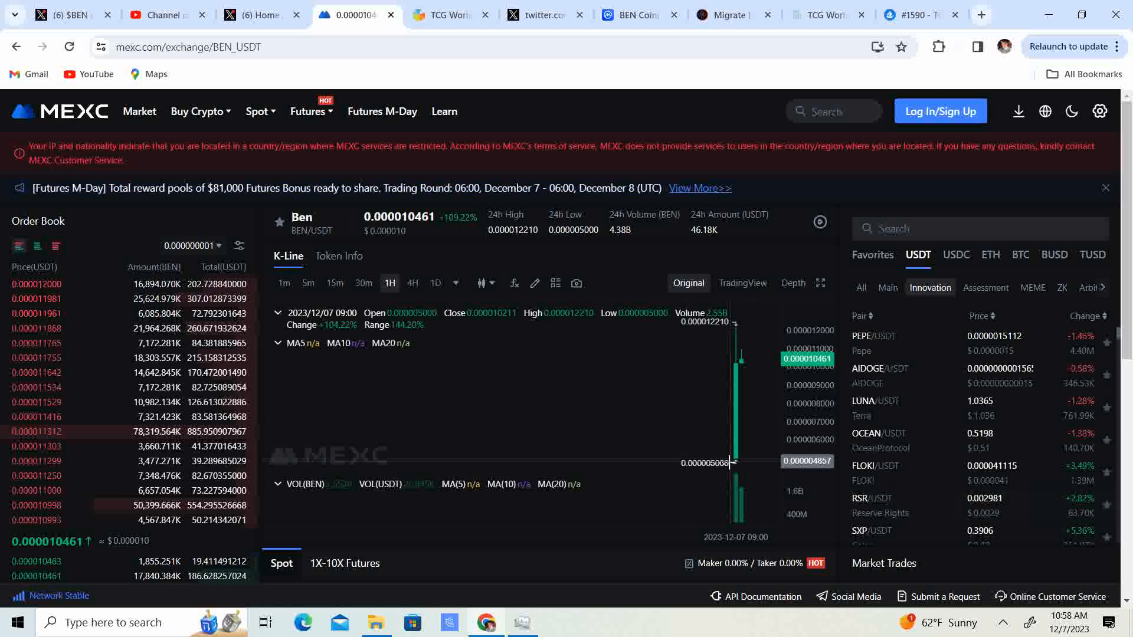
mouse_move(739, 373)
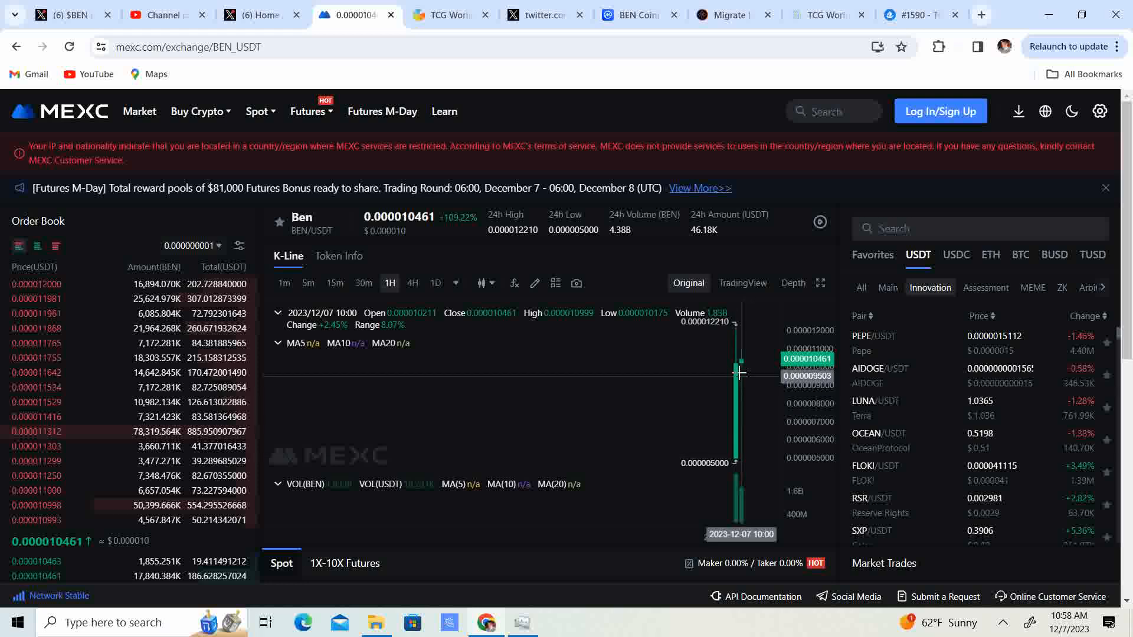
mouse_move(734, 367)
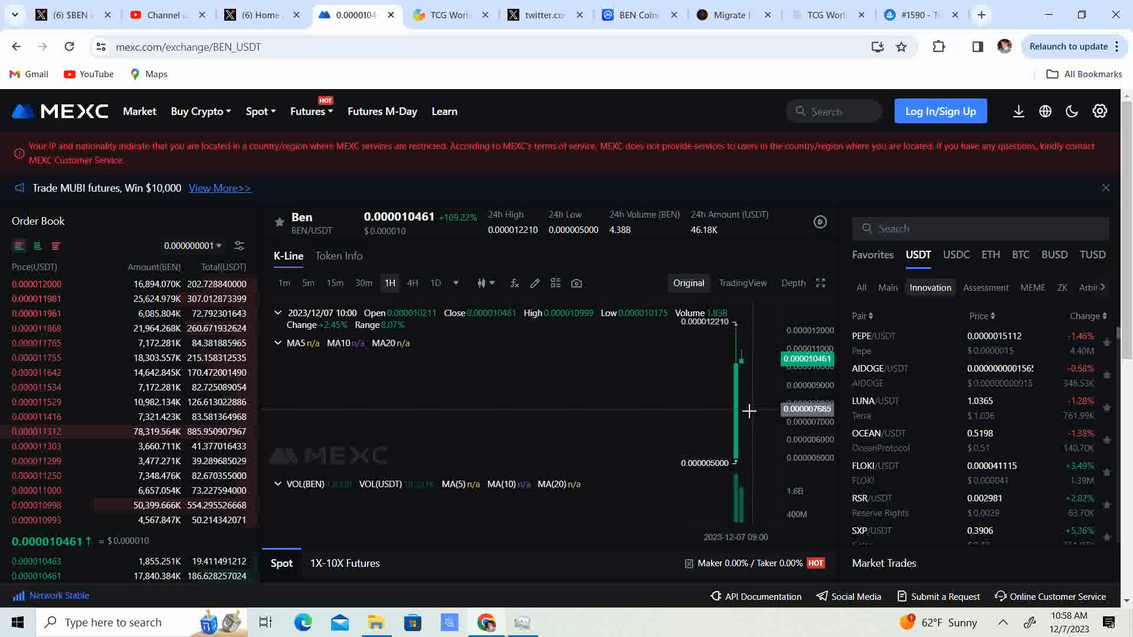
mouse_move(740, 363)
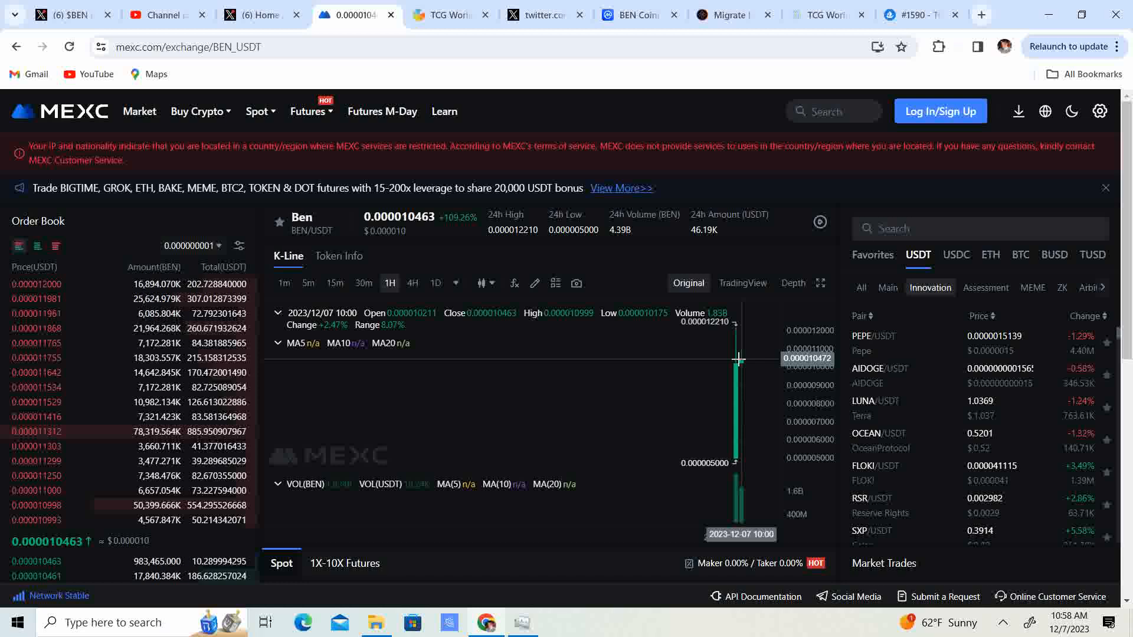
click(638, 15)
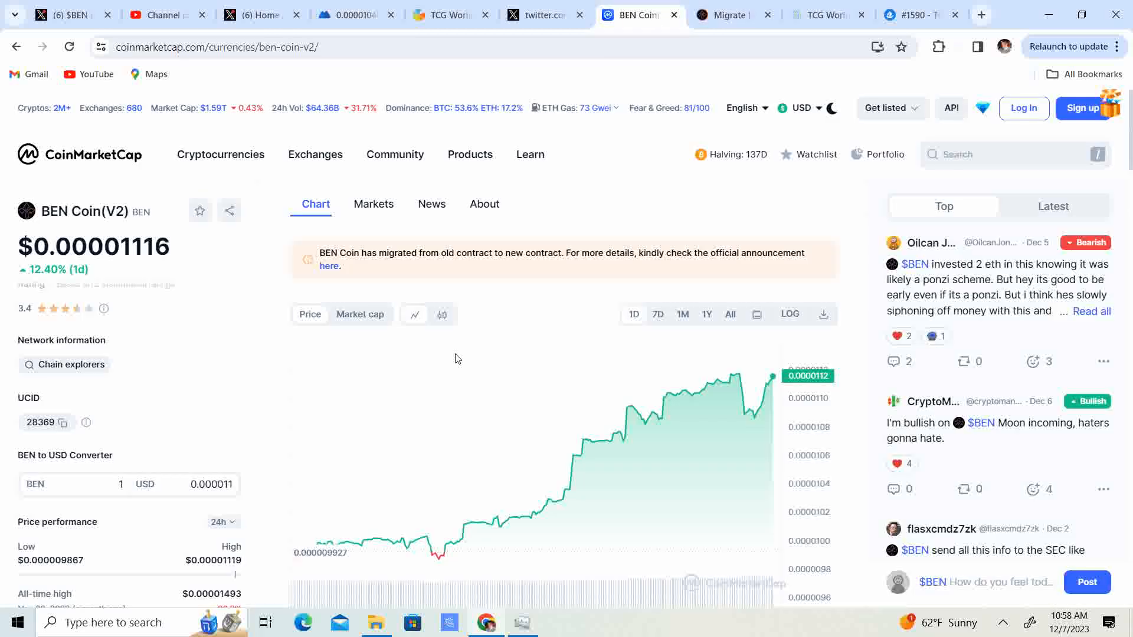
Show BEN Coin (V2)'s Markets list on CoinMarketCap, including MEXC's BEN/USDT.
click(374, 204)
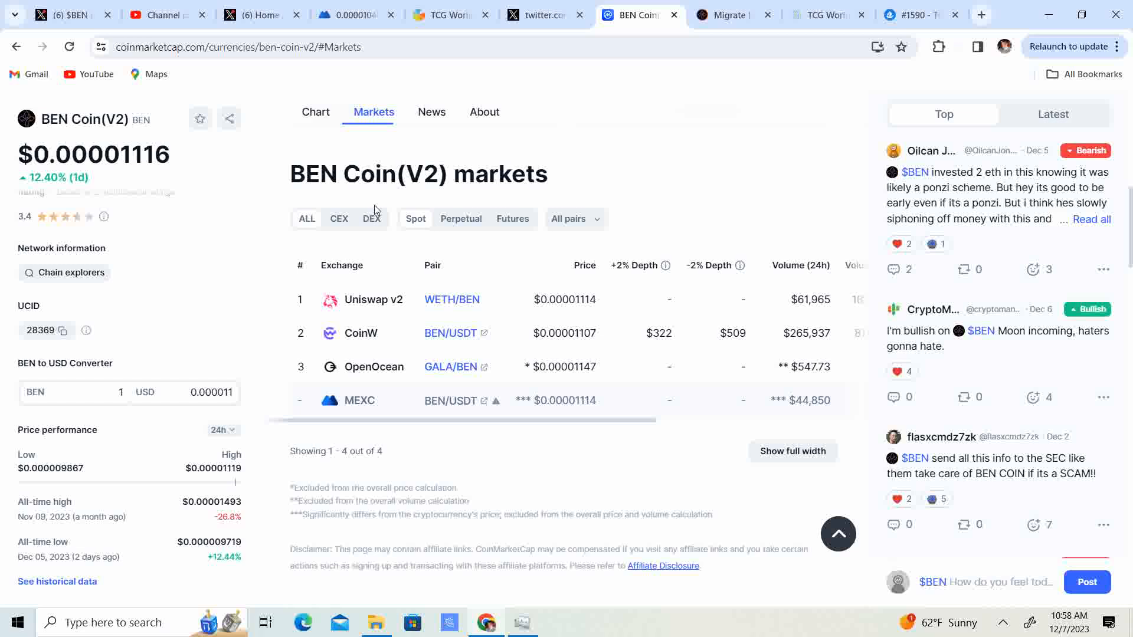
mouse_move(435, 376)
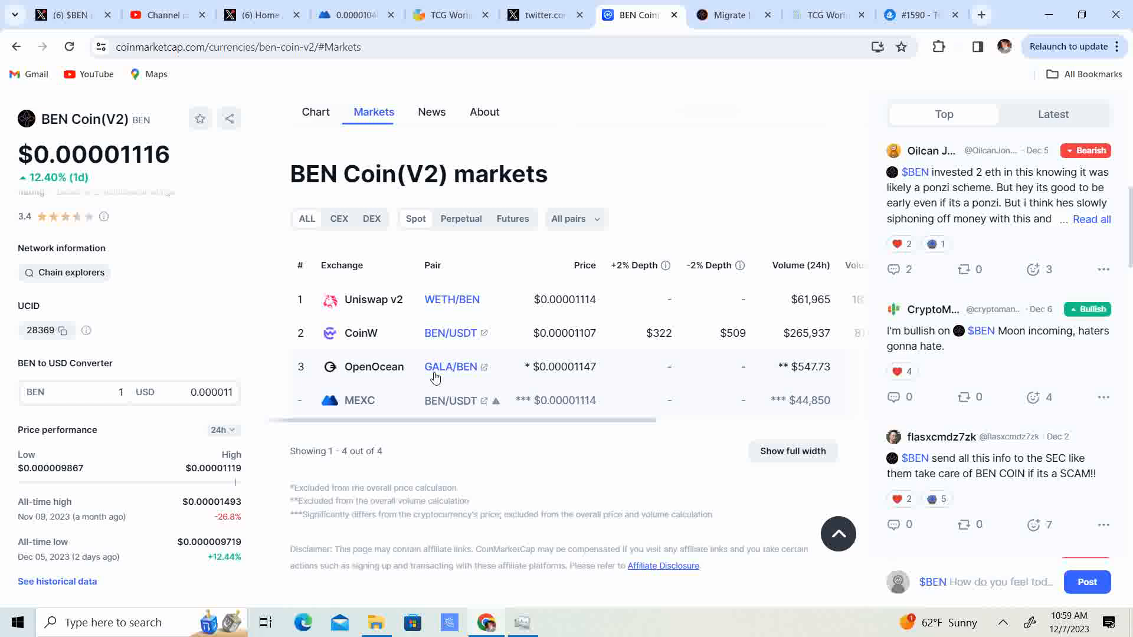
mouse_move(466, 370)
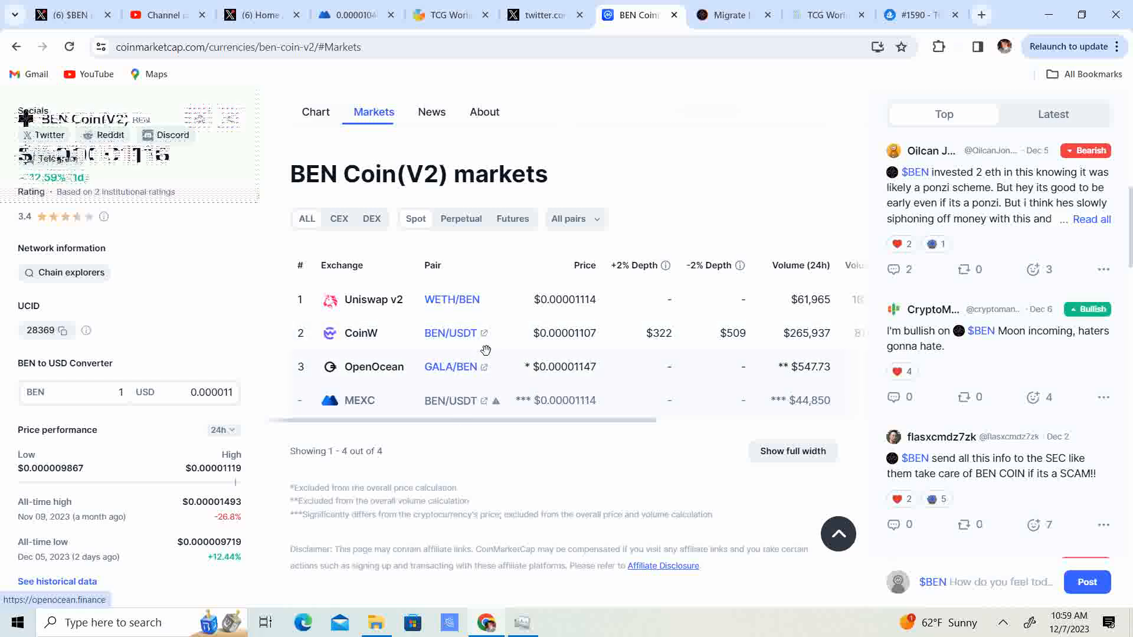
mouse_move(483, 346)
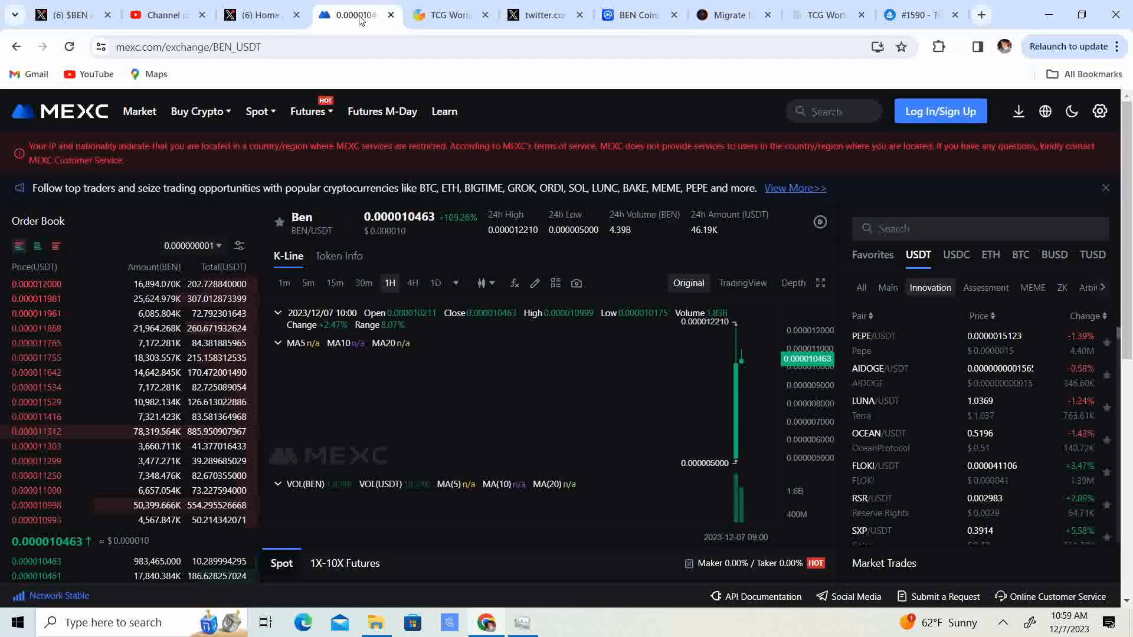
mouse_move(636, 14)
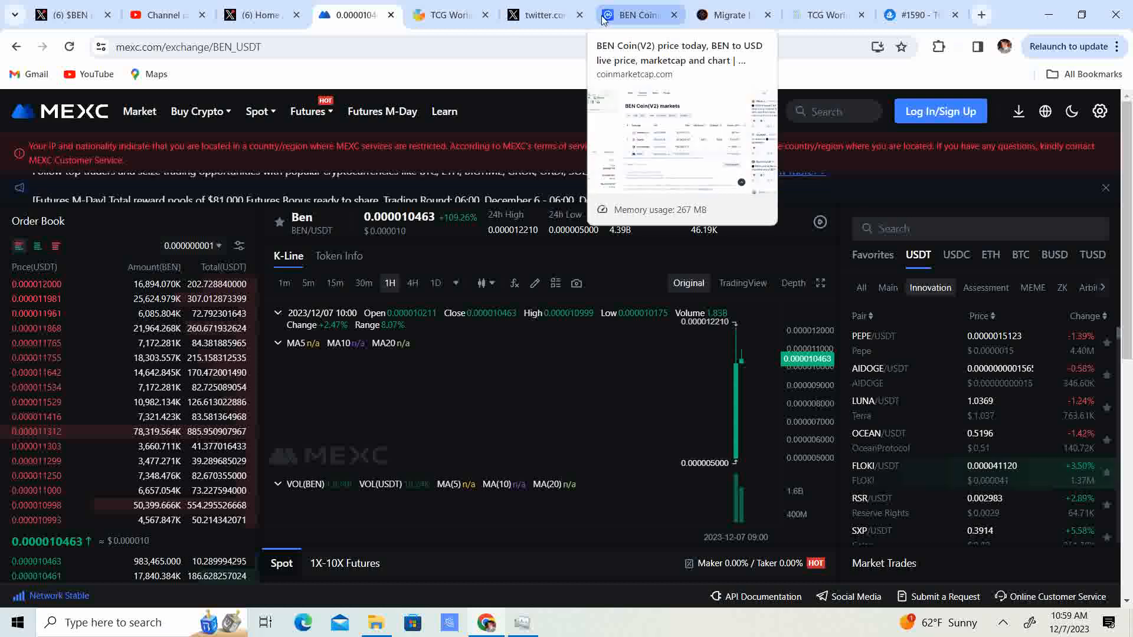
mouse_move(376, 70)
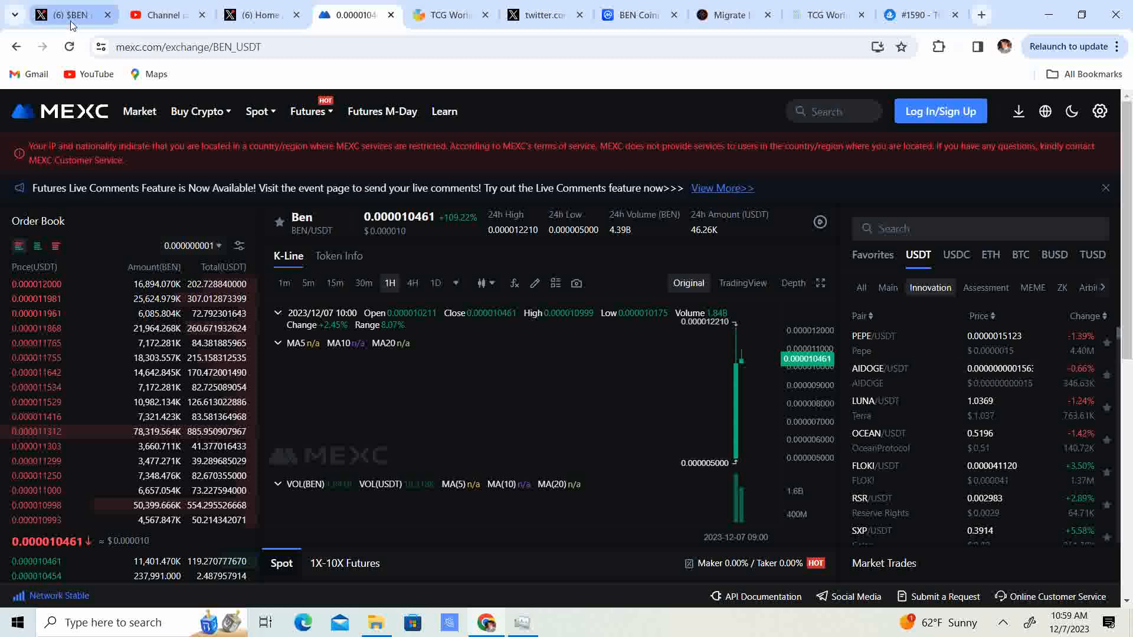
Look at the $BEN X profile, then return to BEN Coin's CoinMarketCap markets.
click(167, 14)
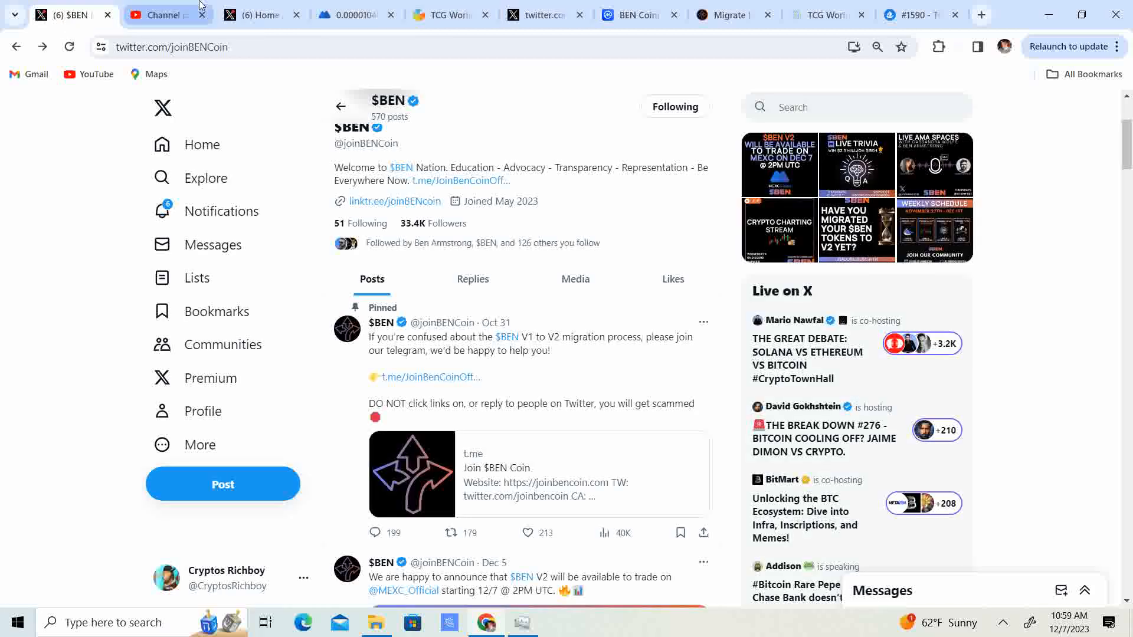
click(638, 14)
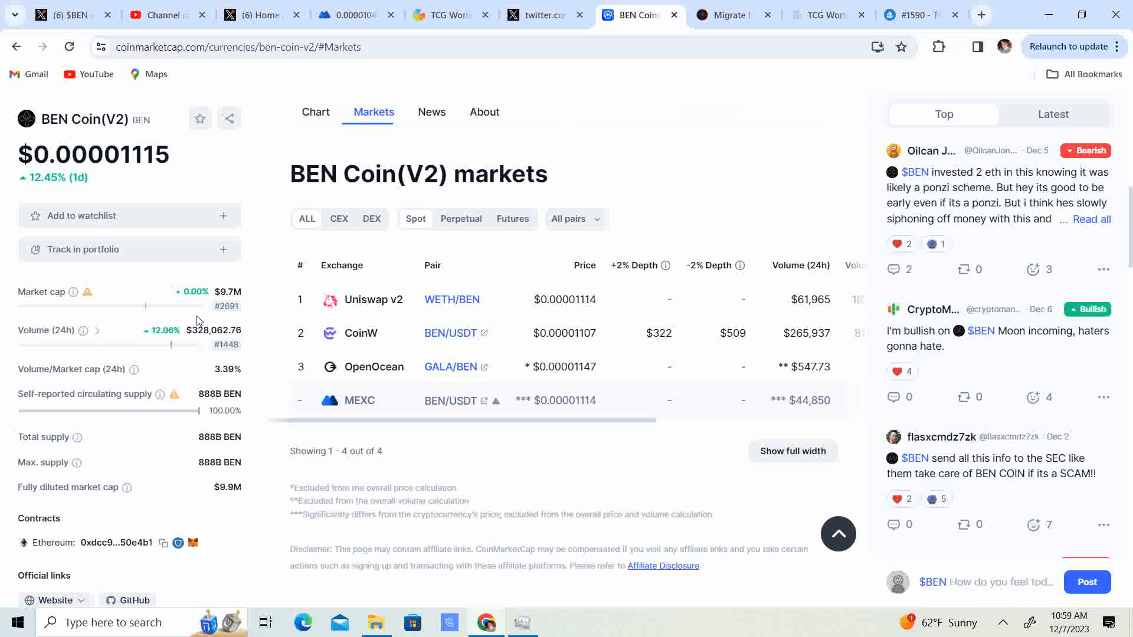
mouse_move(1027, 11)
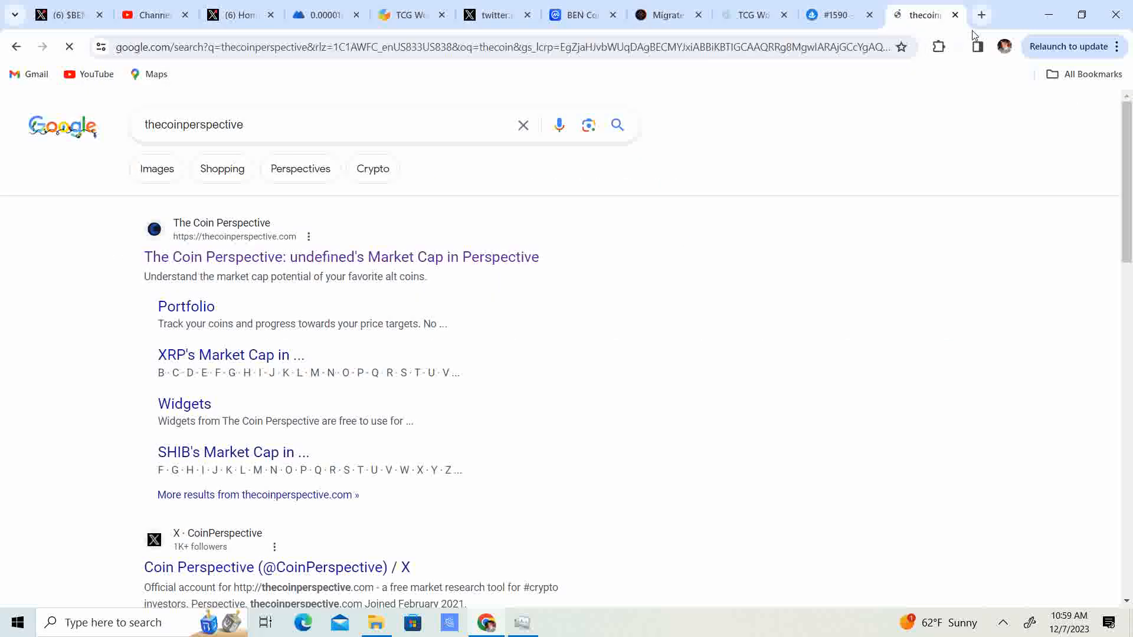
Search the coin box for 'ben' and pick BENCOIN to compare against Shiba Inu.
click(340, 257)
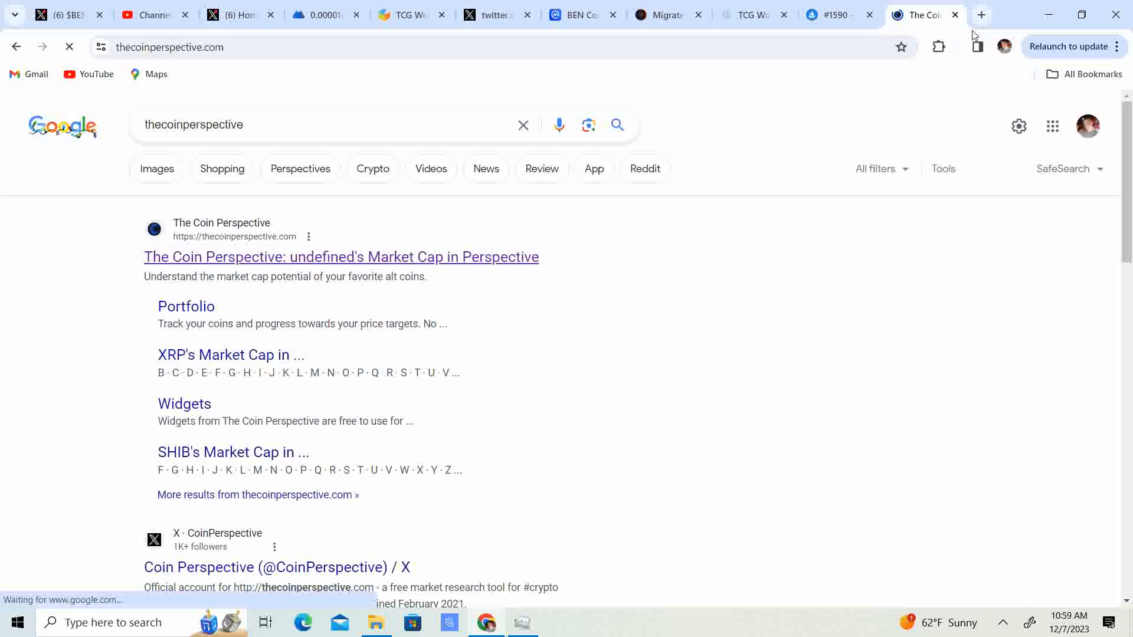
click(341, 256)
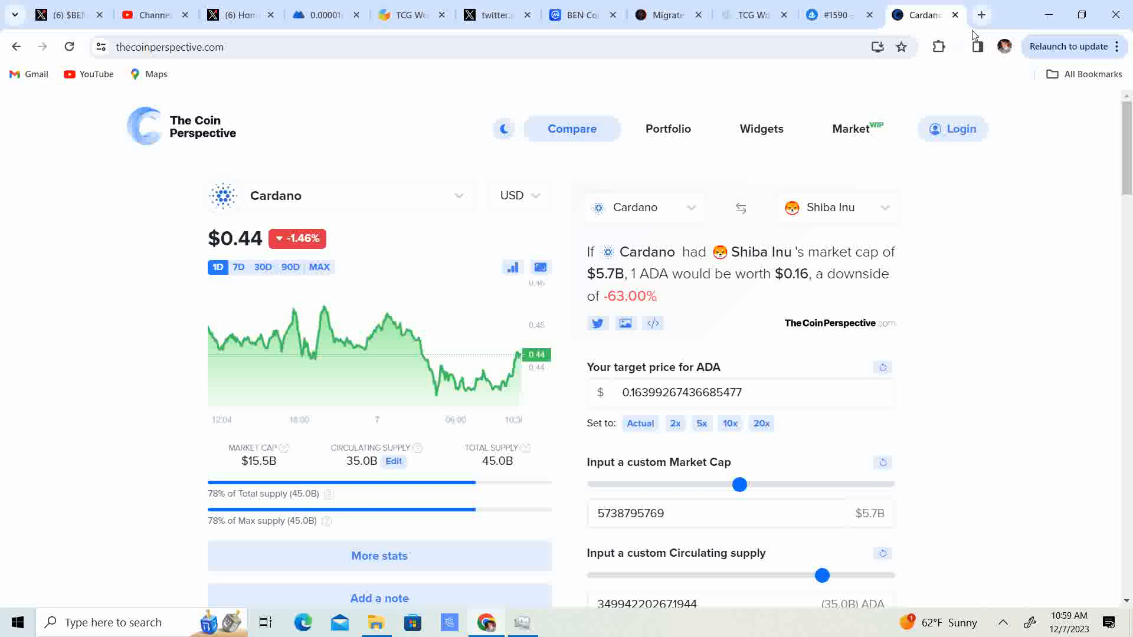
text(benv2)
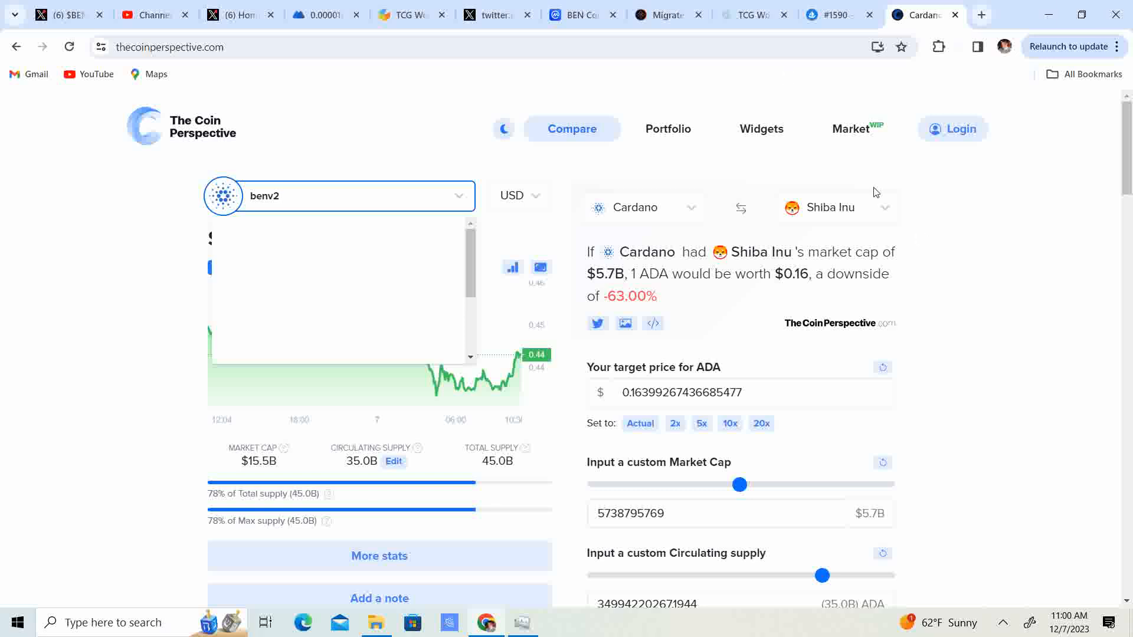
click(579, 14)
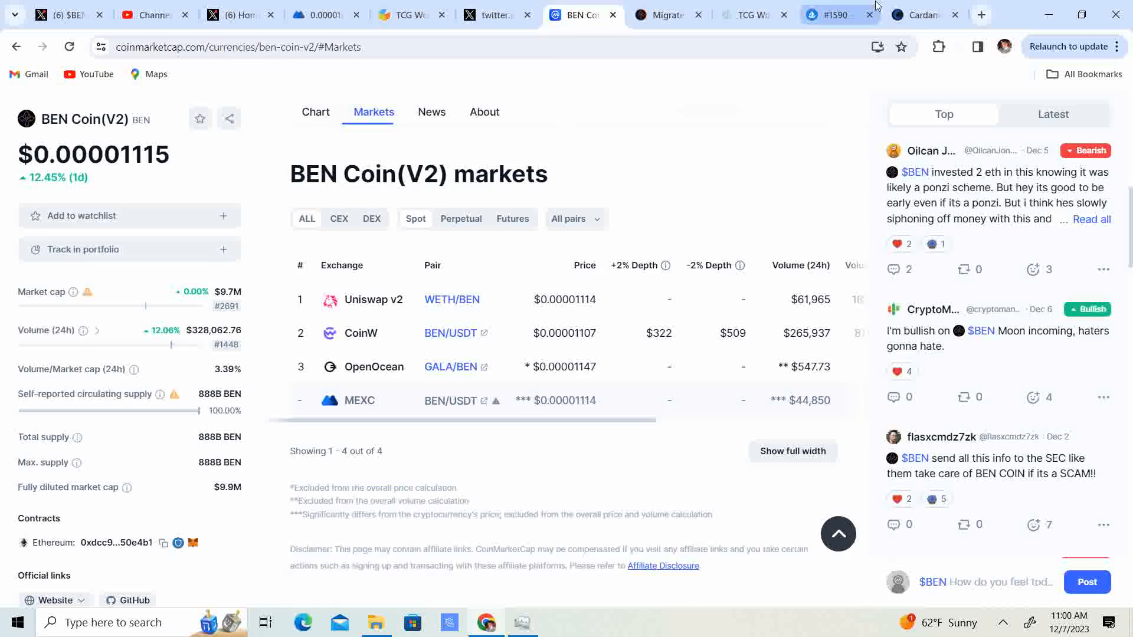
click(925, 14)
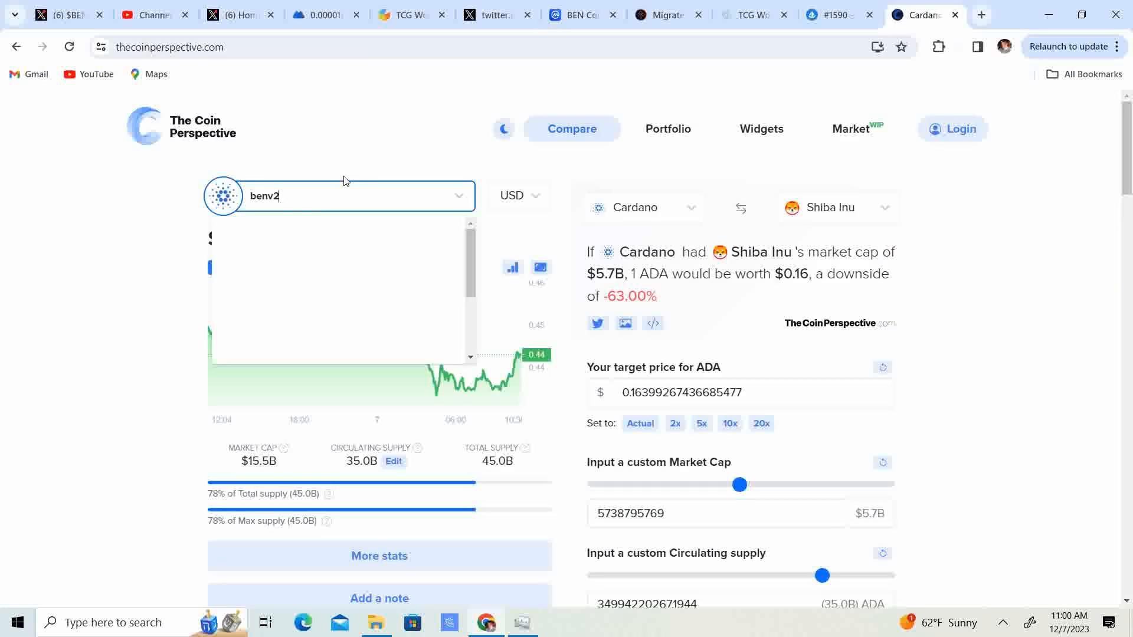
key(Backspace)
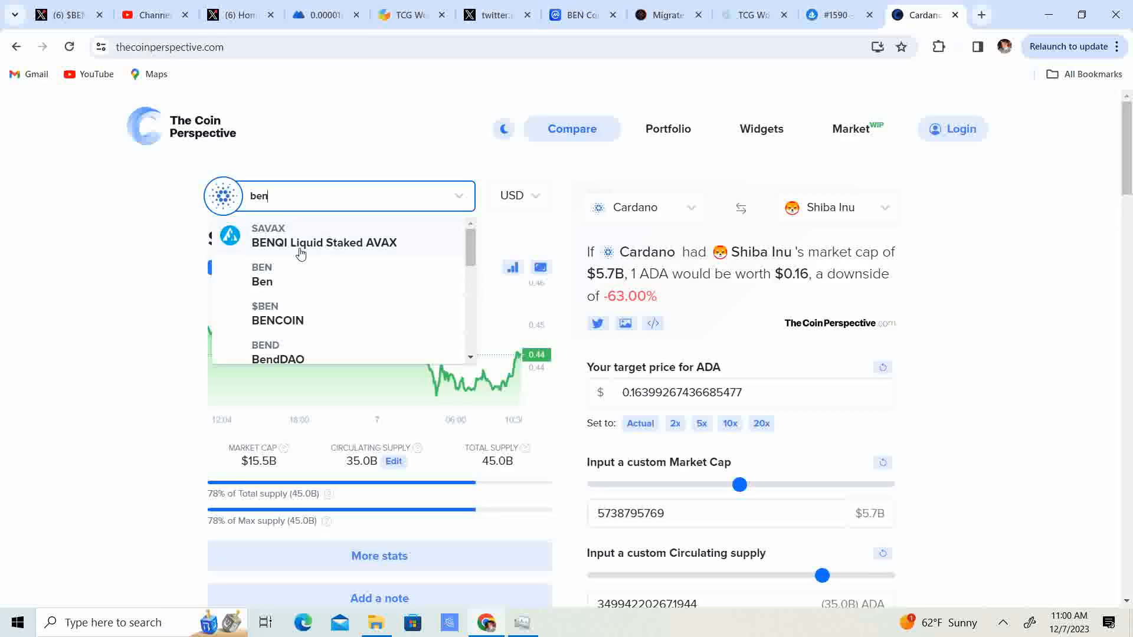
click(277, 320)
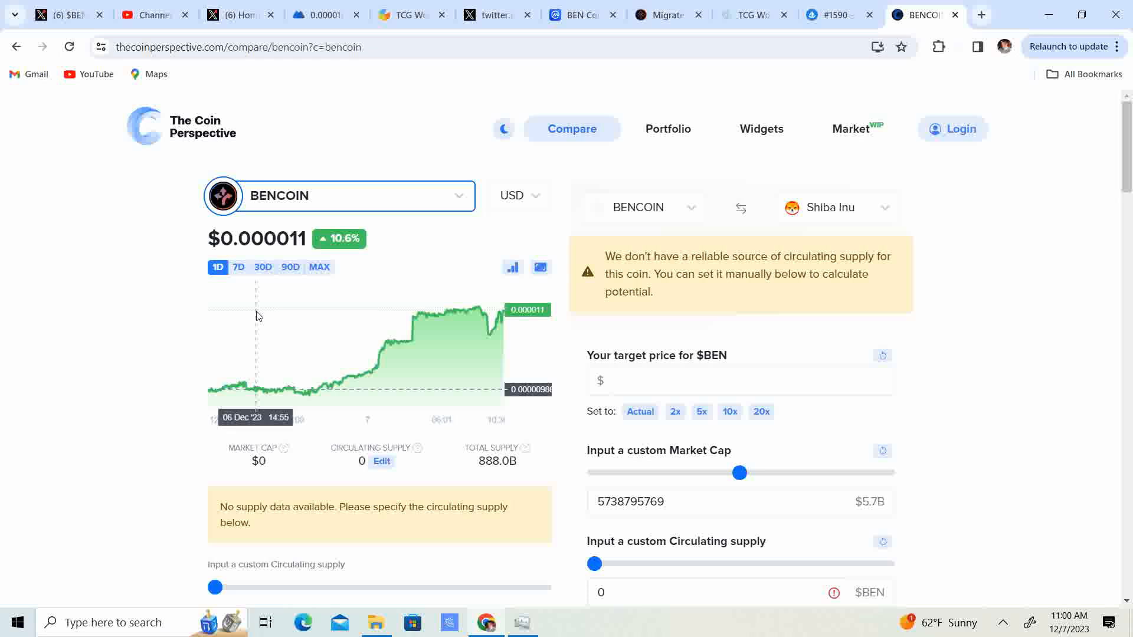
mouse_move(374, 331)
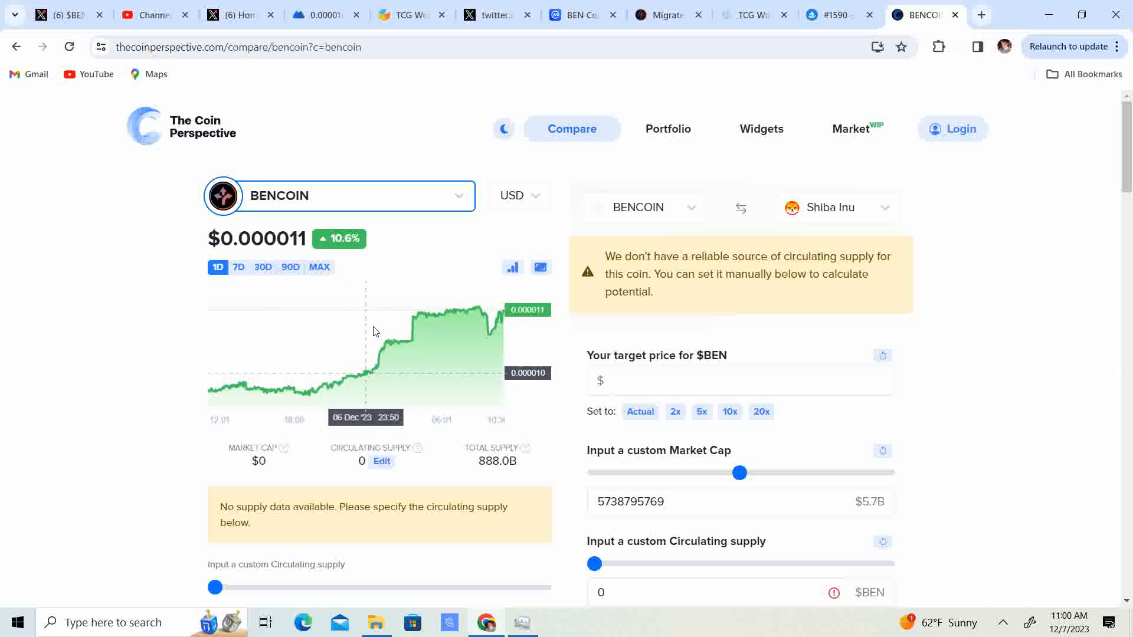
mouse_move(366, 304)
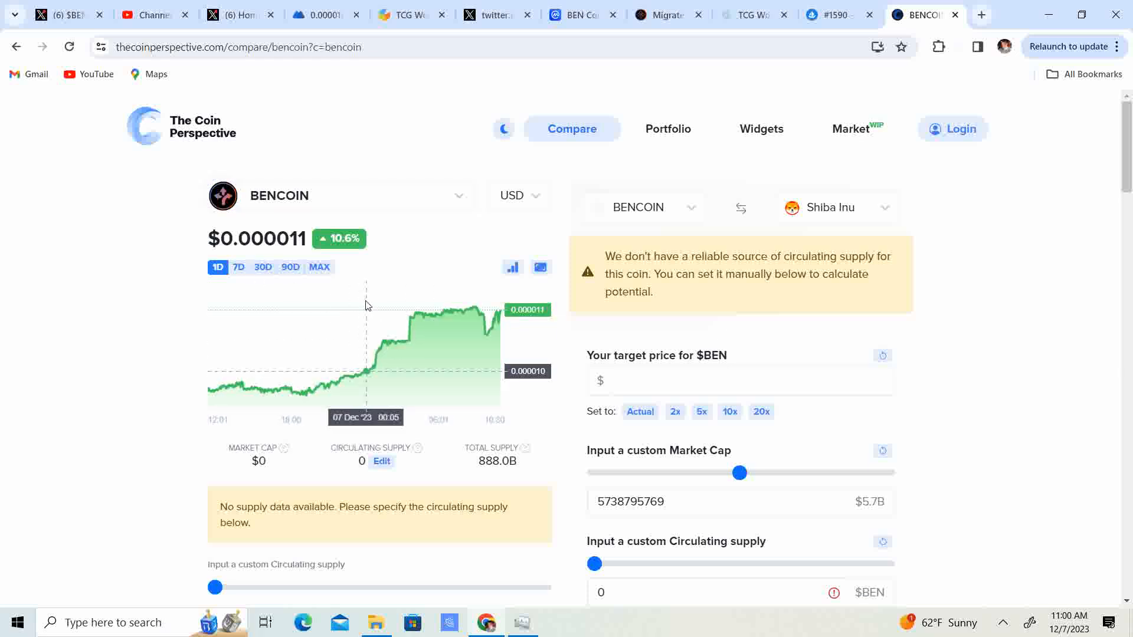
mouse_move(834, 305)
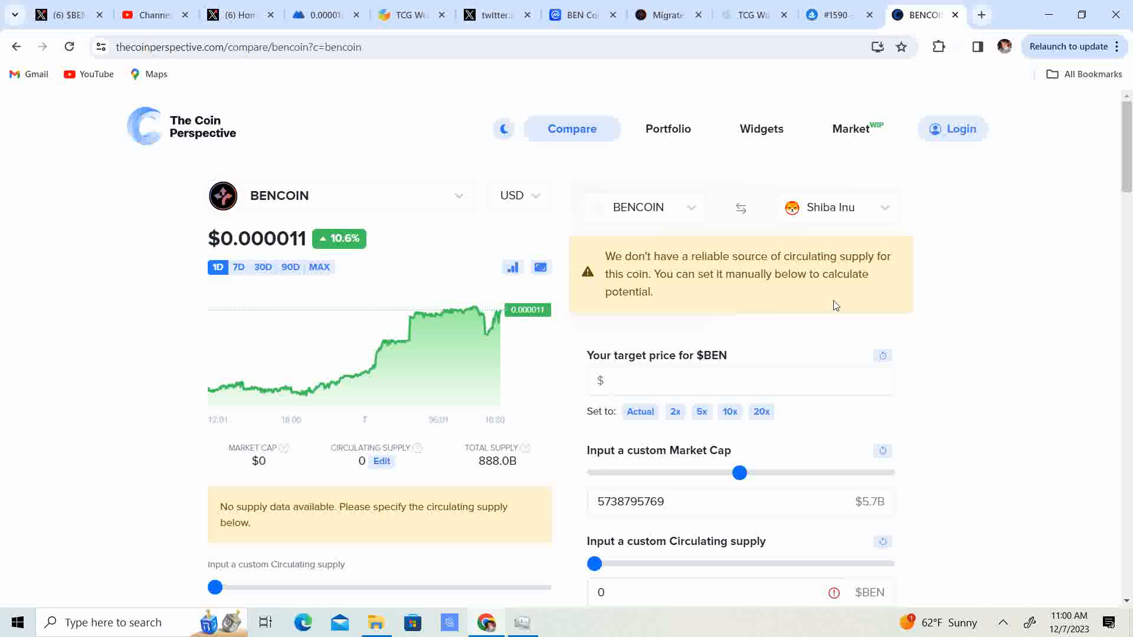
click(836, 207)
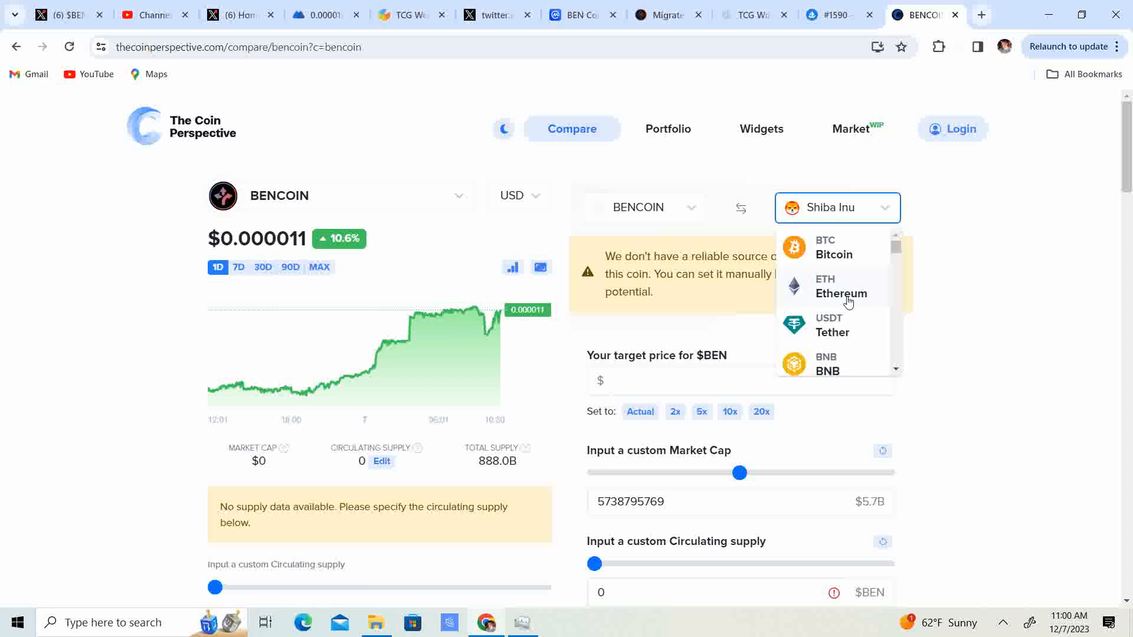
scroll(down, 3)
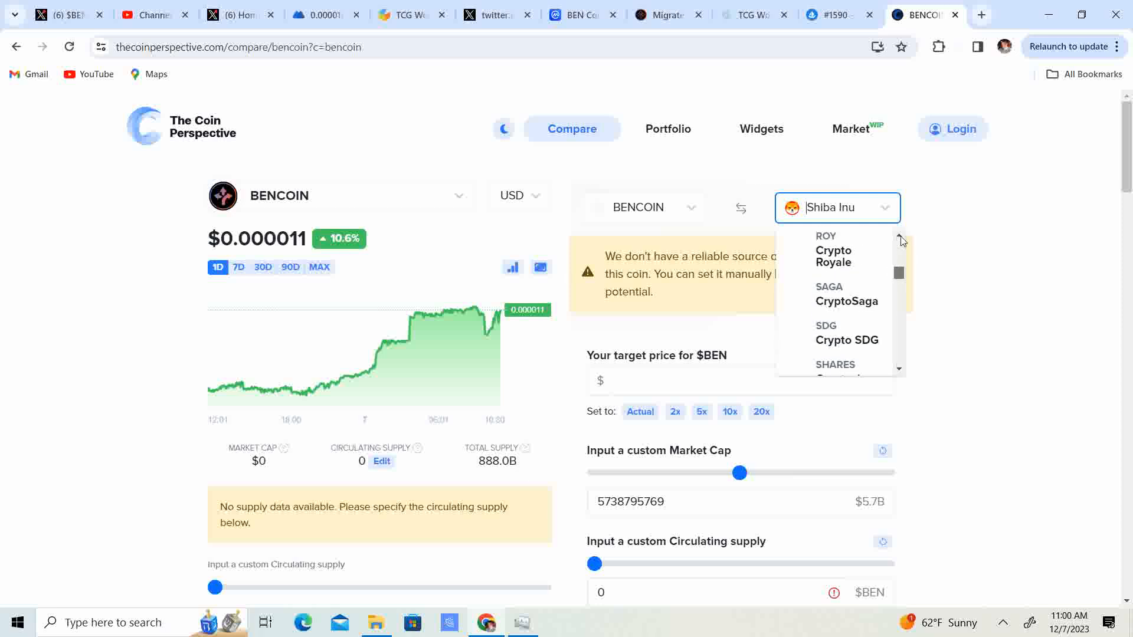
scroll(up, 3)
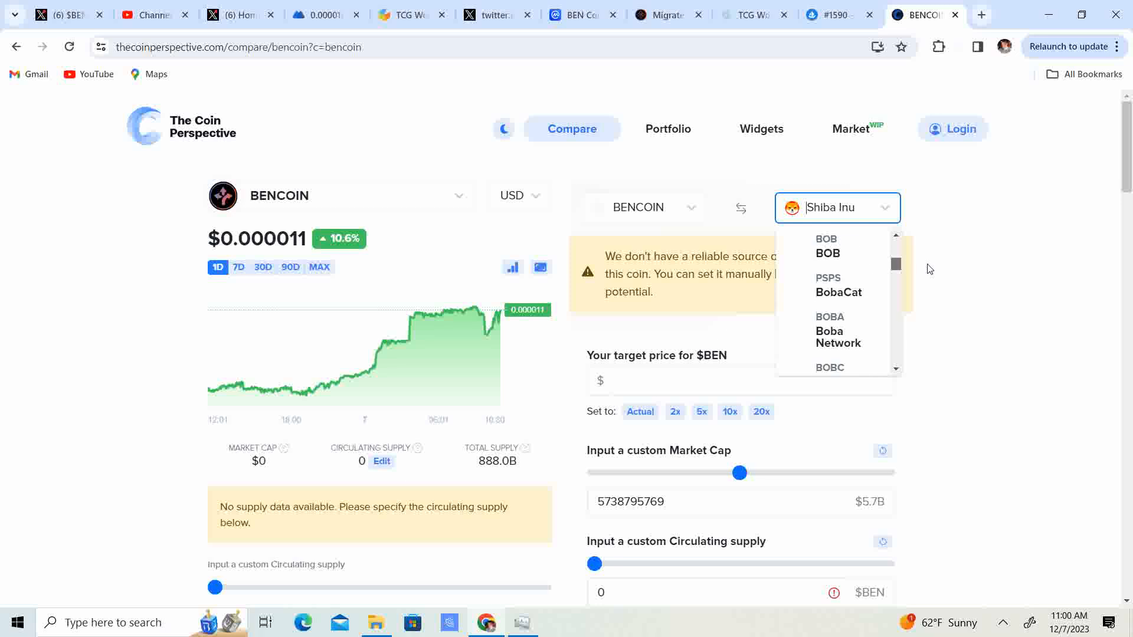
scroll(up, 3)
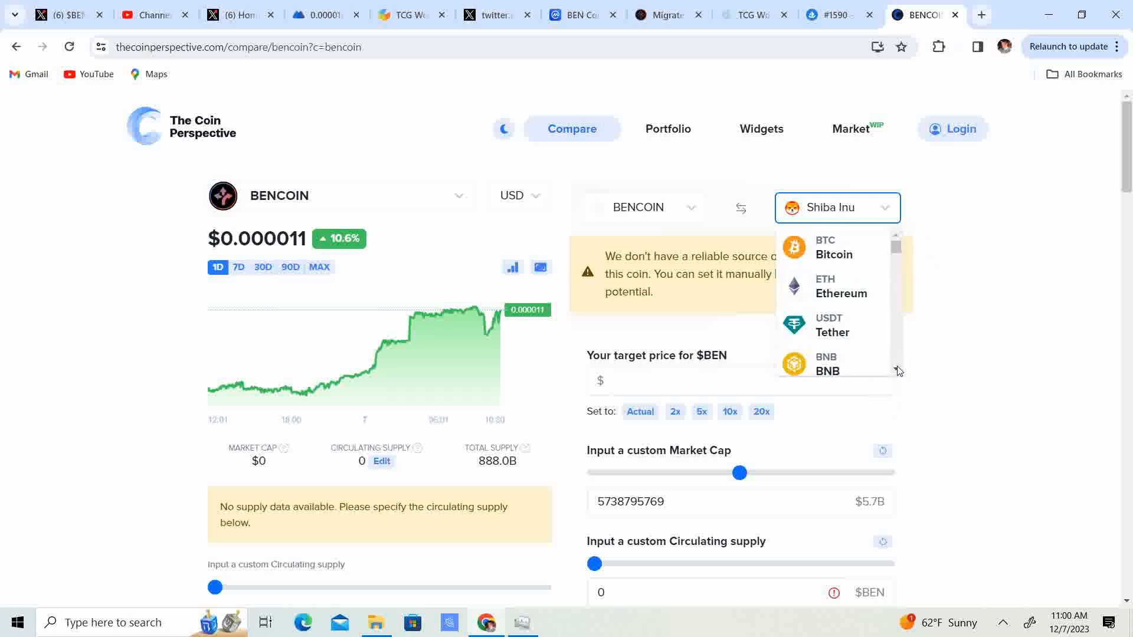
scroll(down, 3)
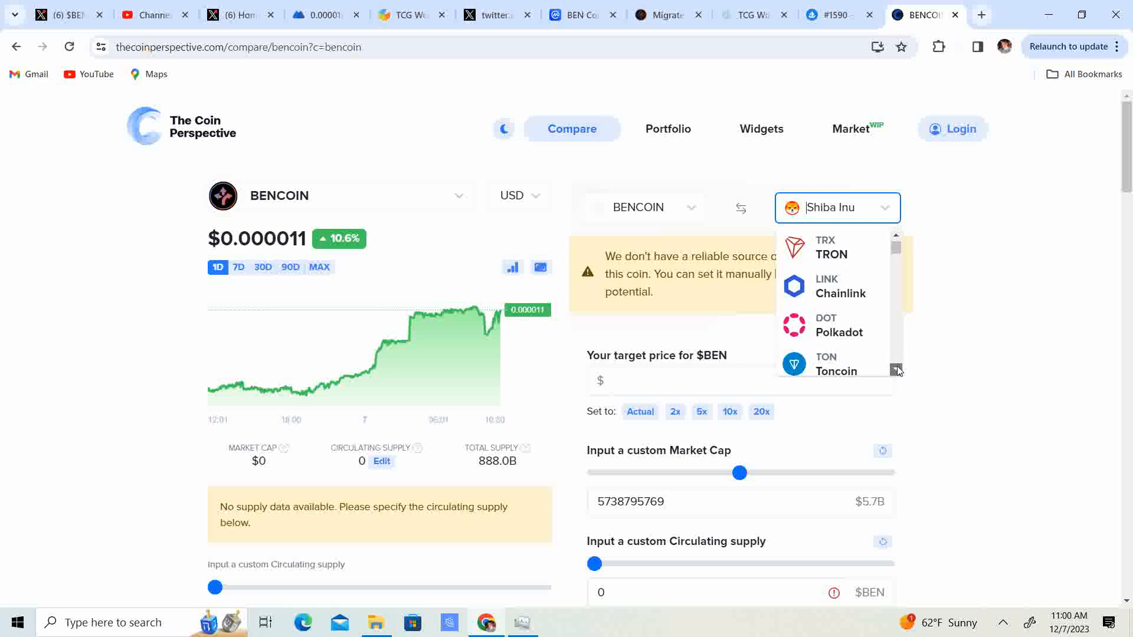
scroll(down, 3)
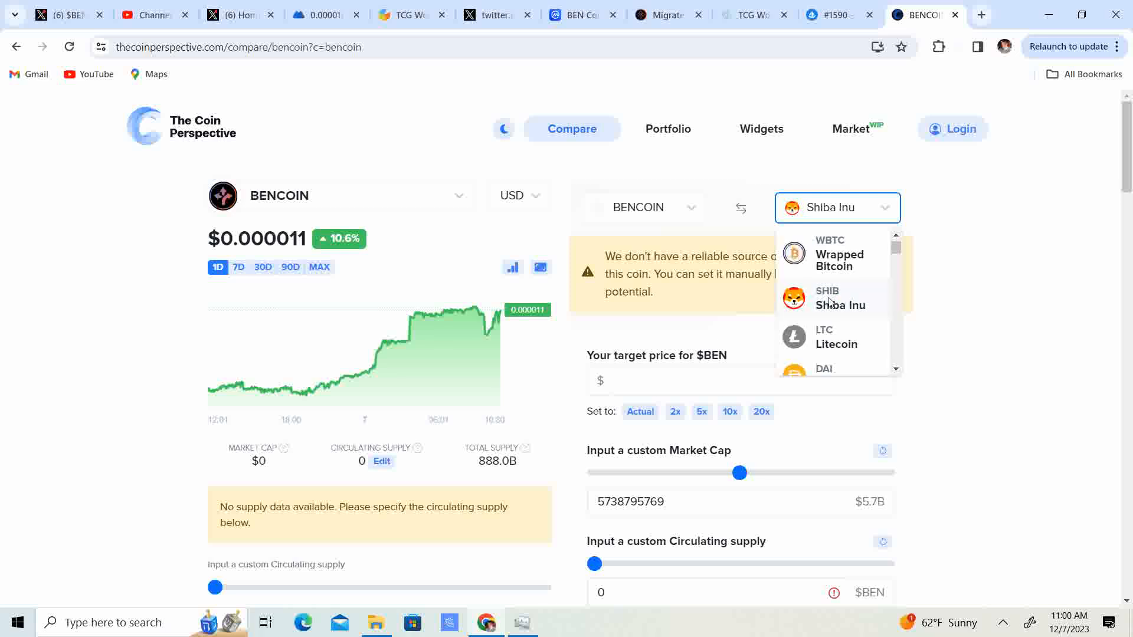
click(840, 297)
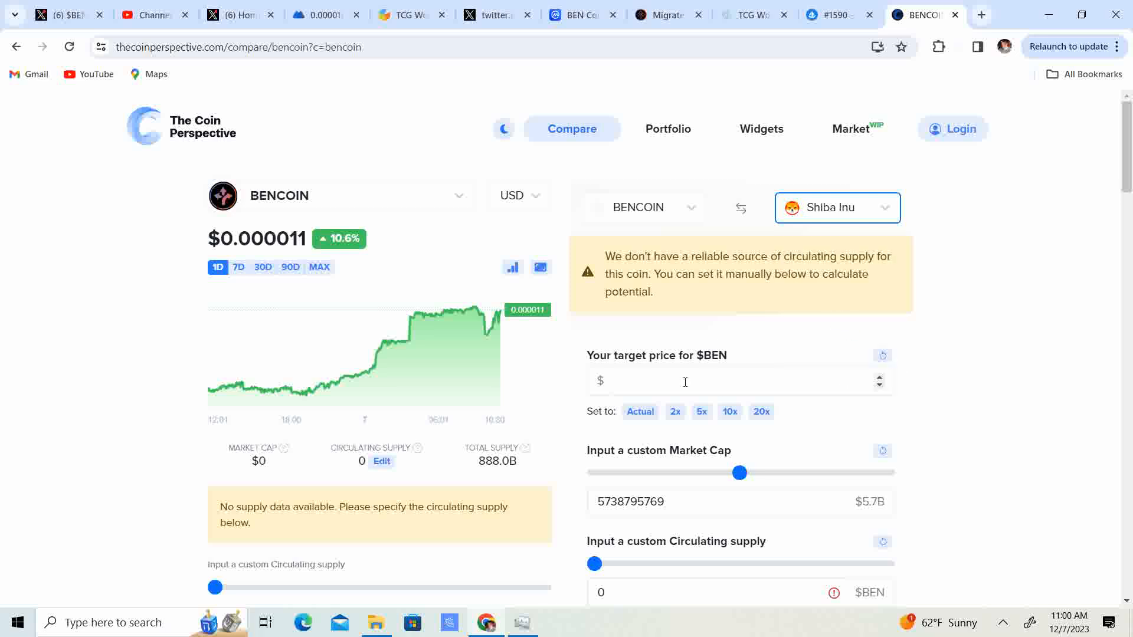
scroll(down, 3)
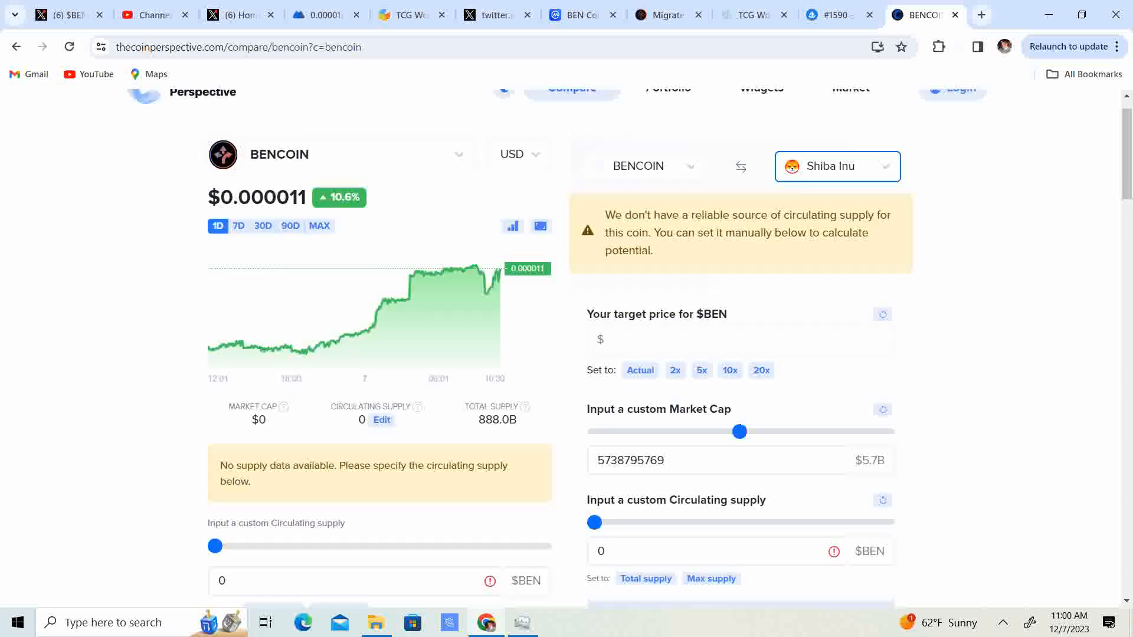
scroll(down, 3)
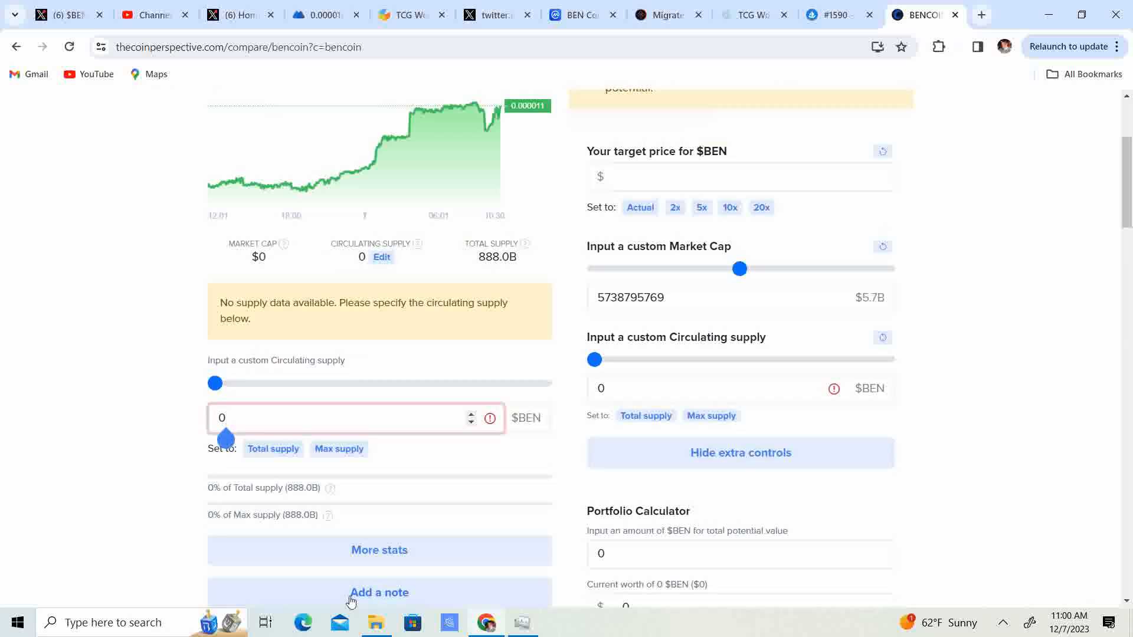
text(888)
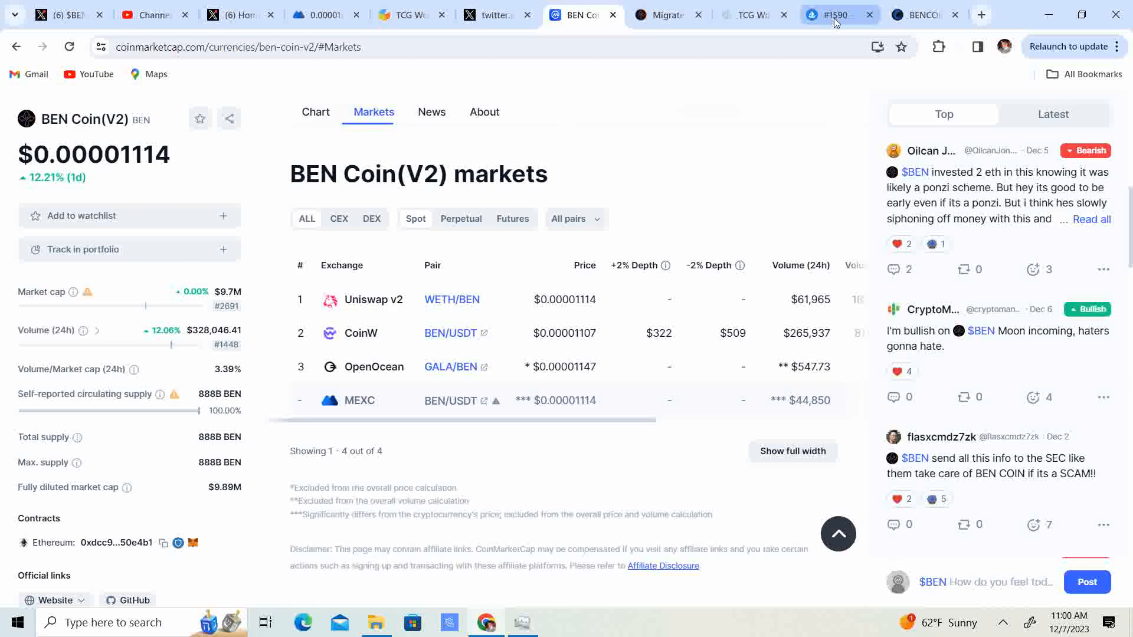
click(917, 14)
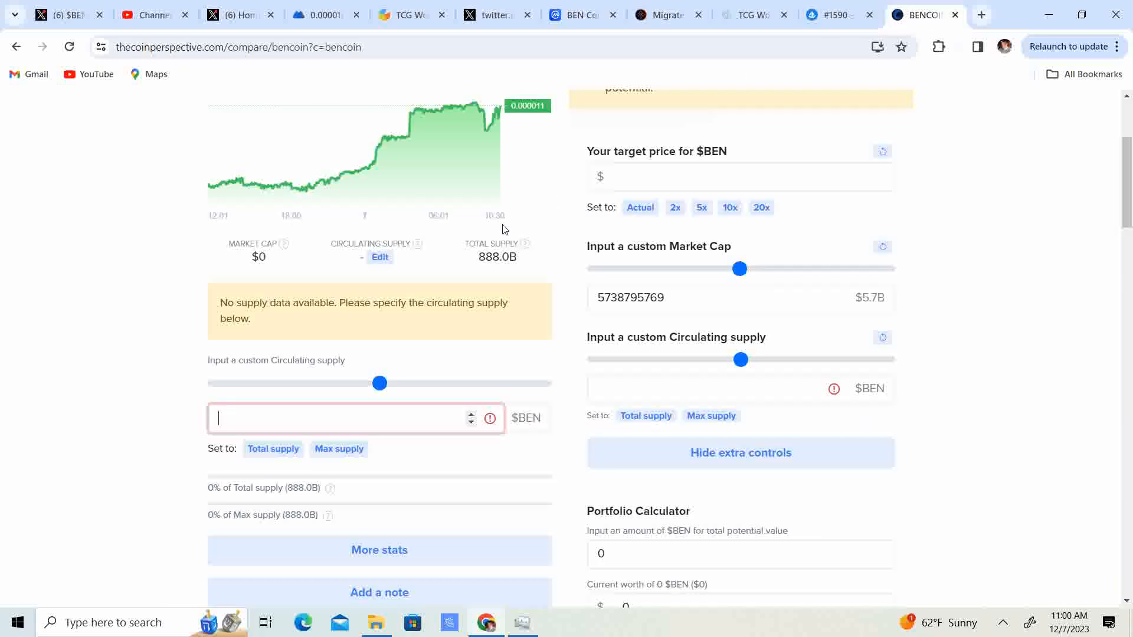
text(9700)
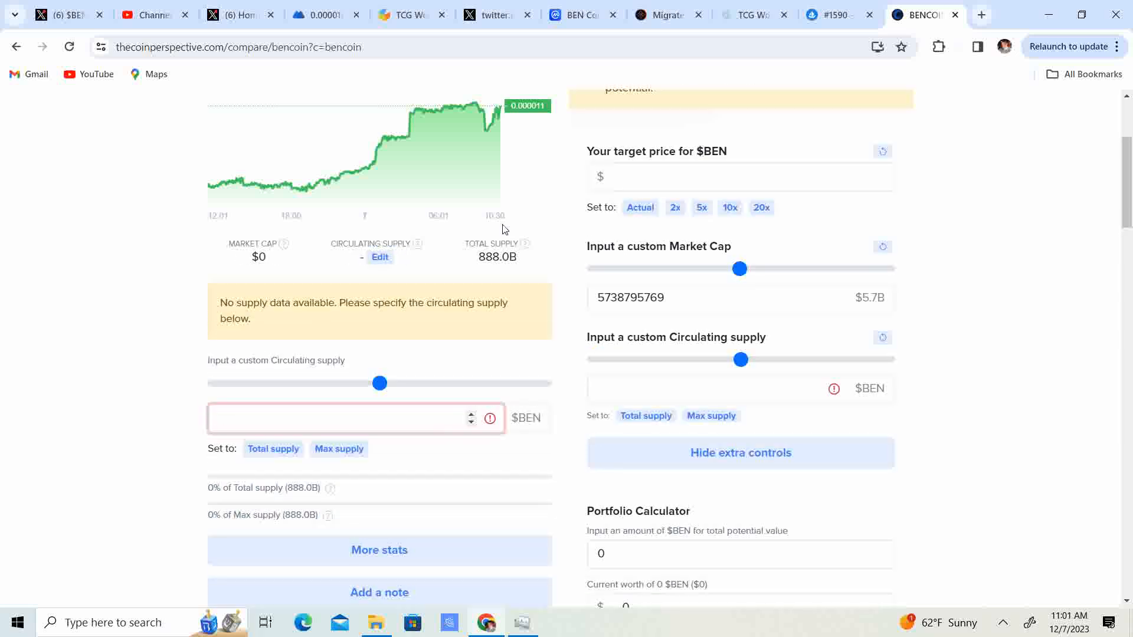
text(8880)
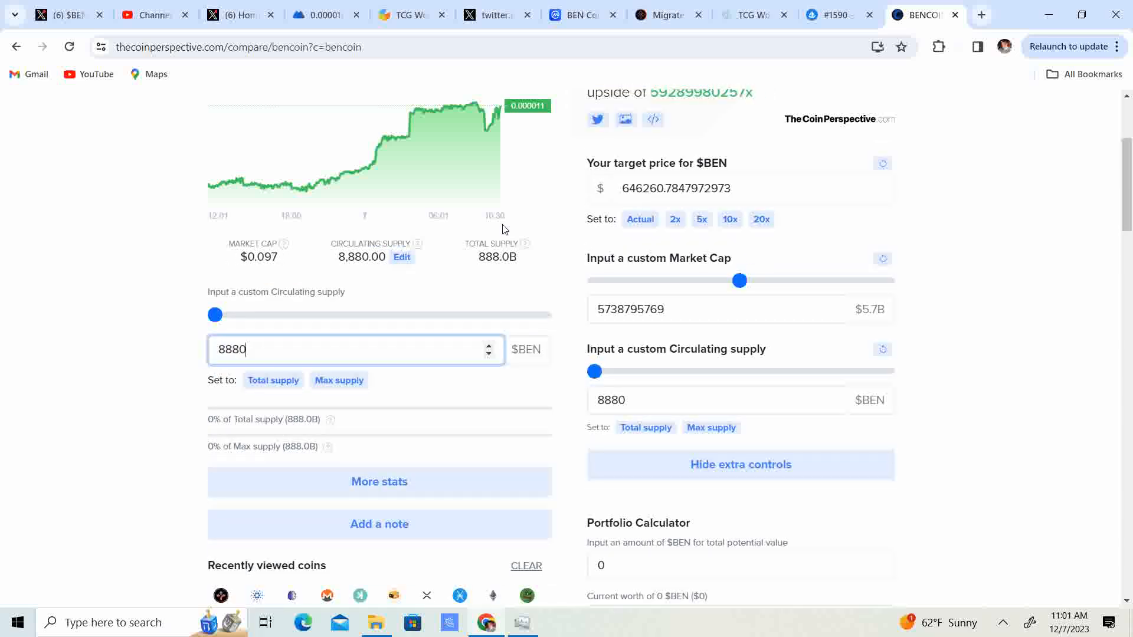
text(00000000)
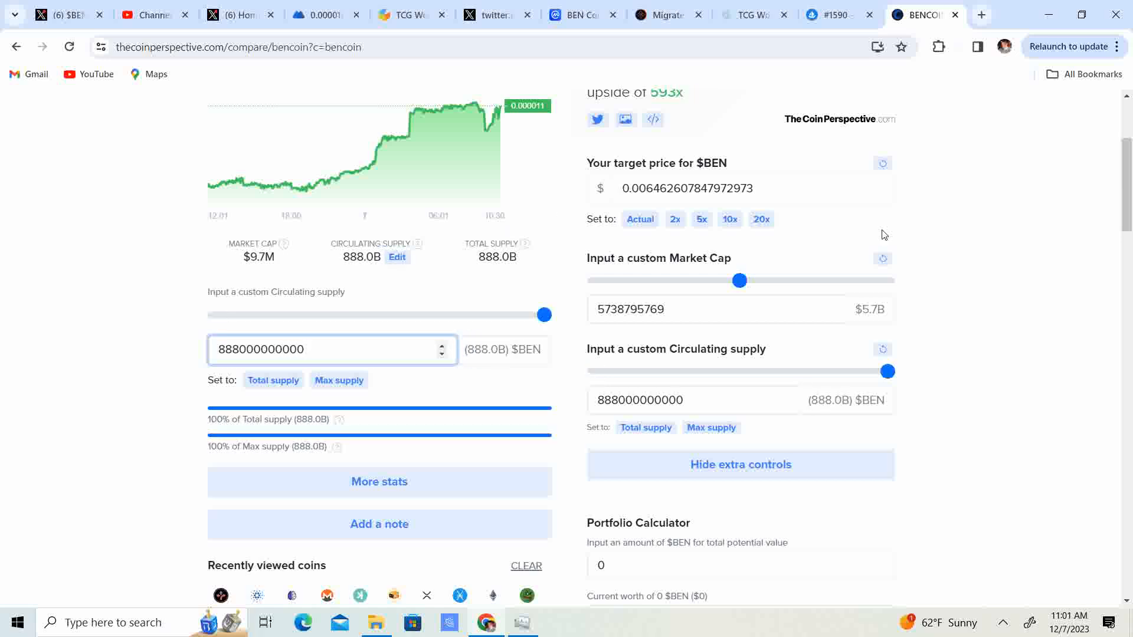
scroll(up, 3)
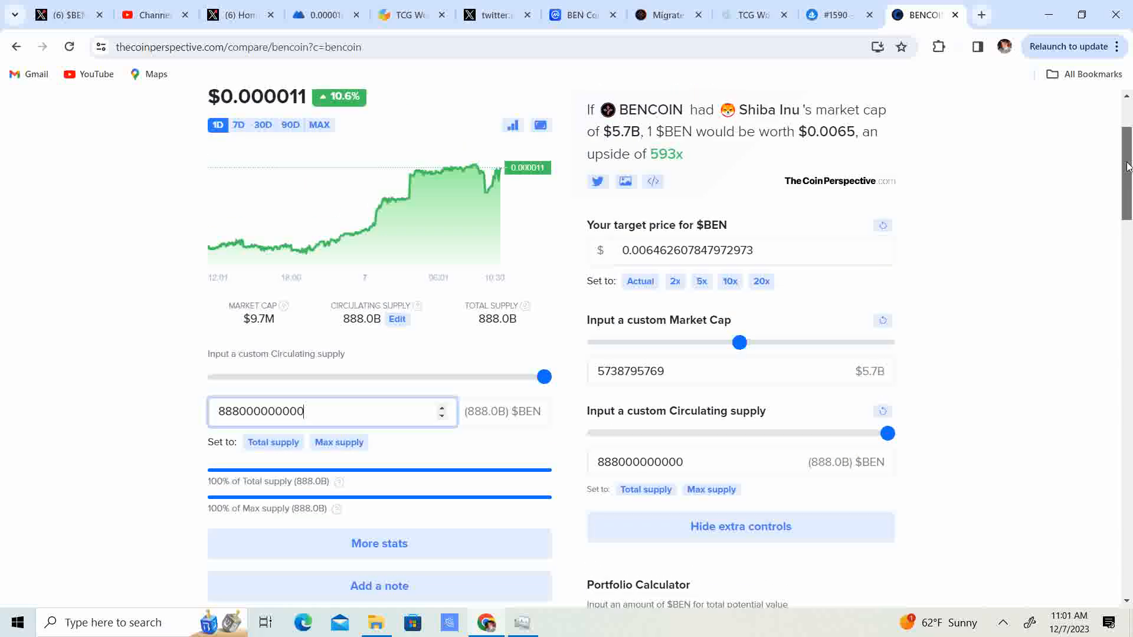
scroll(up, 3)
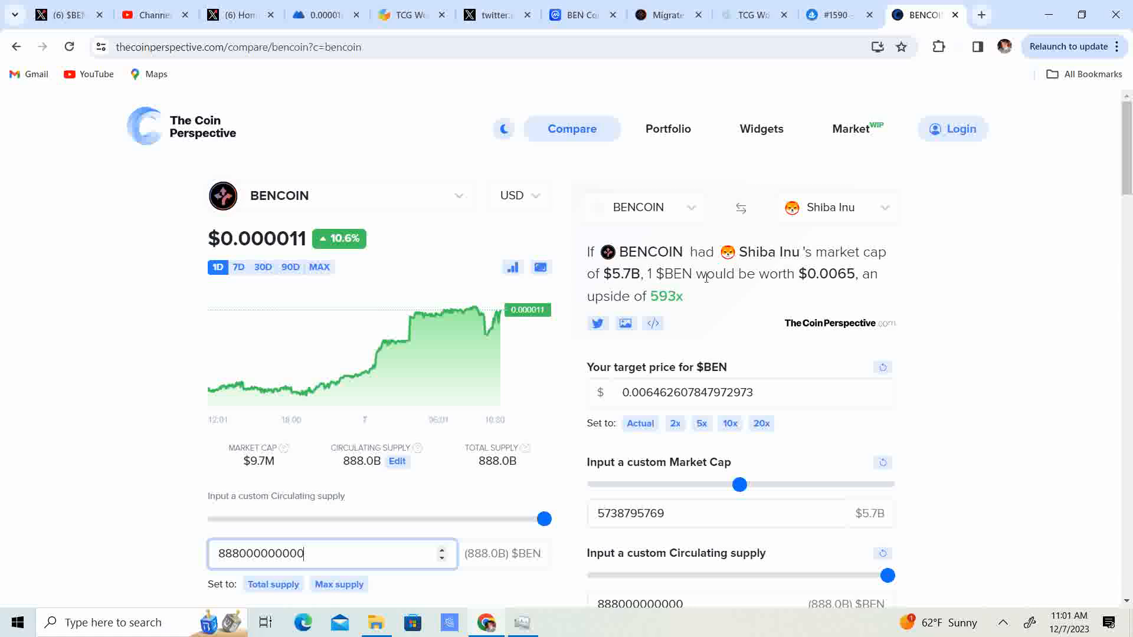
mouse_move(649, 311)
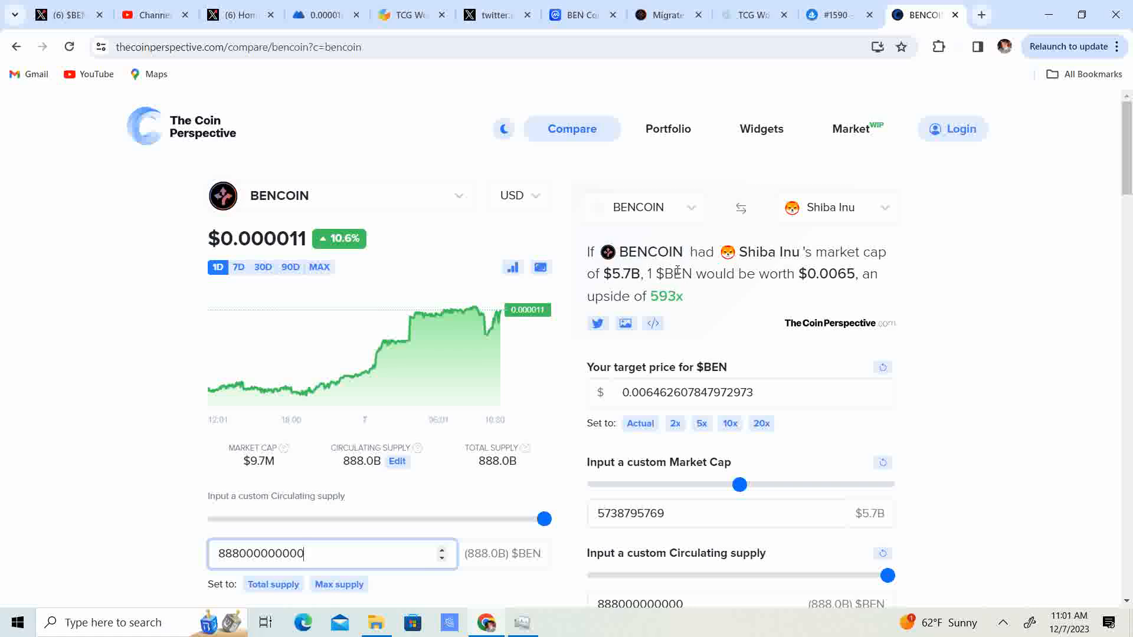
mouse_move(699, 289)
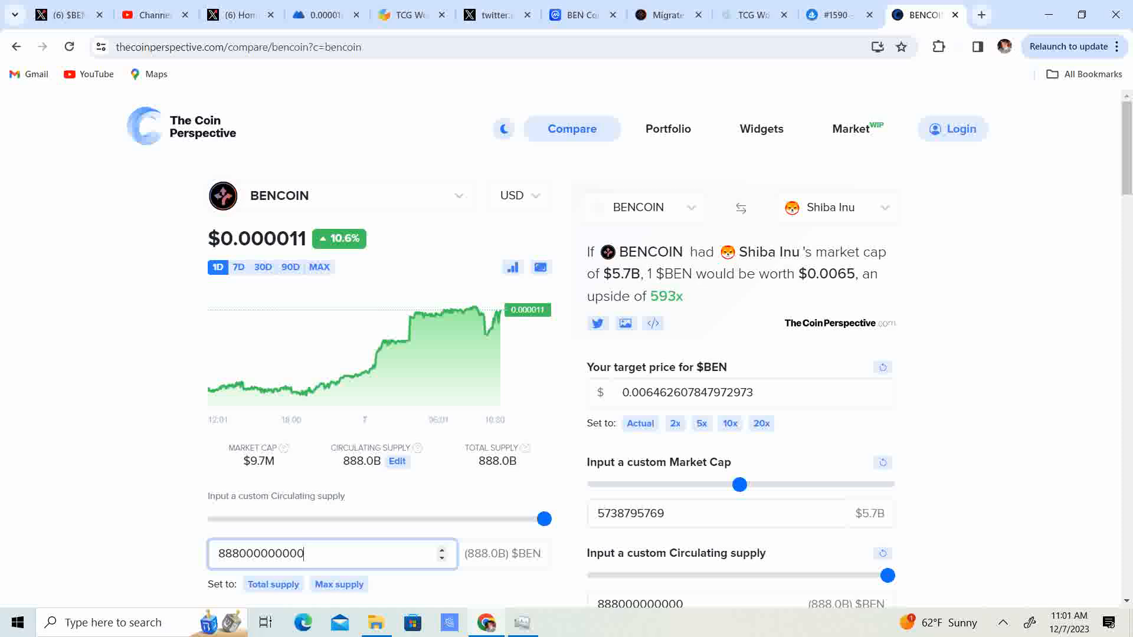
mouse_move(699, 290)
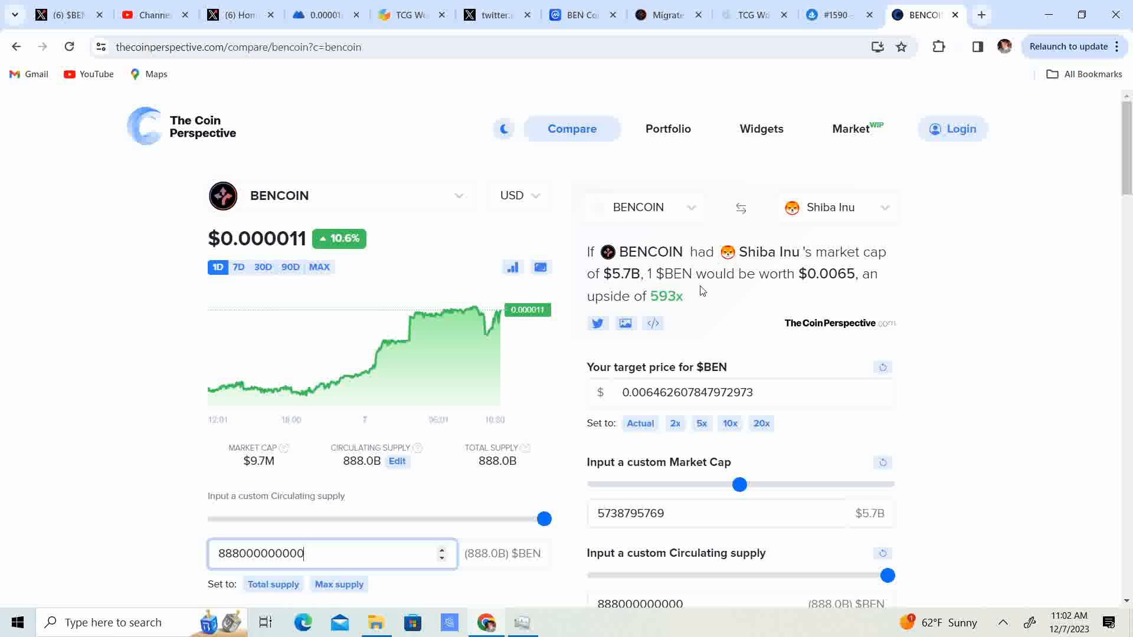
Review BENCOIN's $0.040 price and 3693x upside at BNB's market cap, then browse the comparison coin list.
scroll(down, 3)
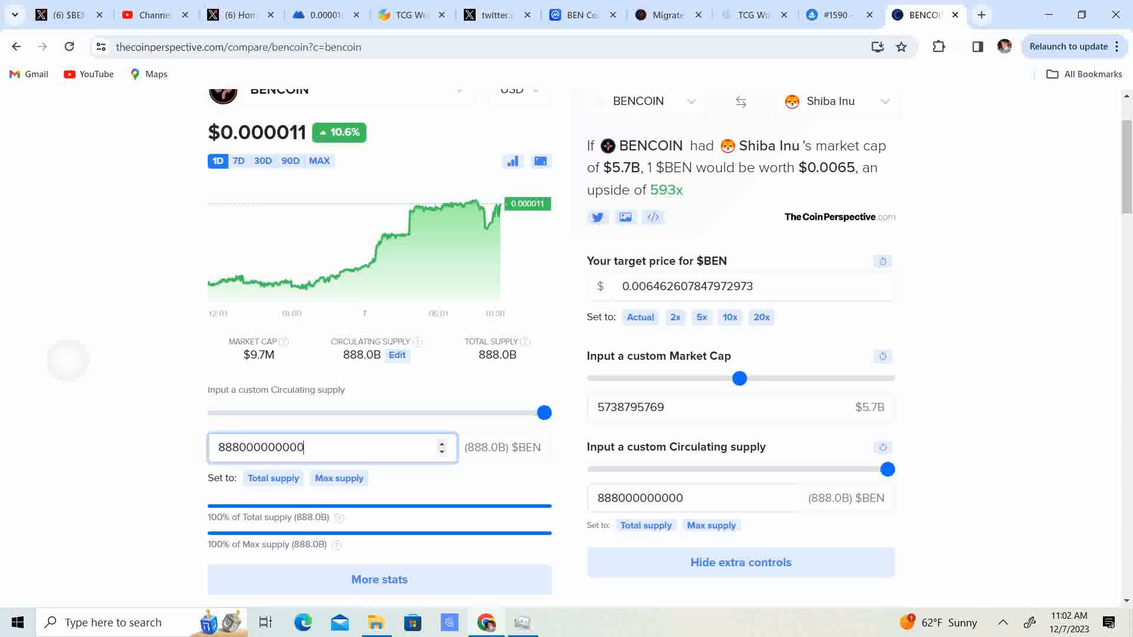
scroll(up, 3)
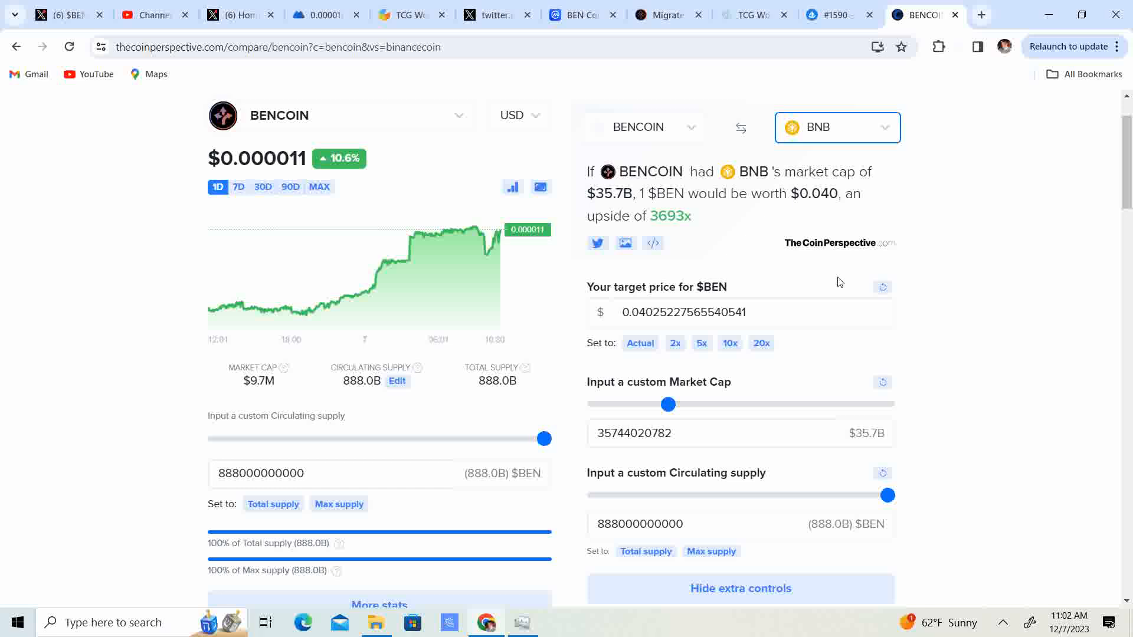
mouse_move(730, 343)
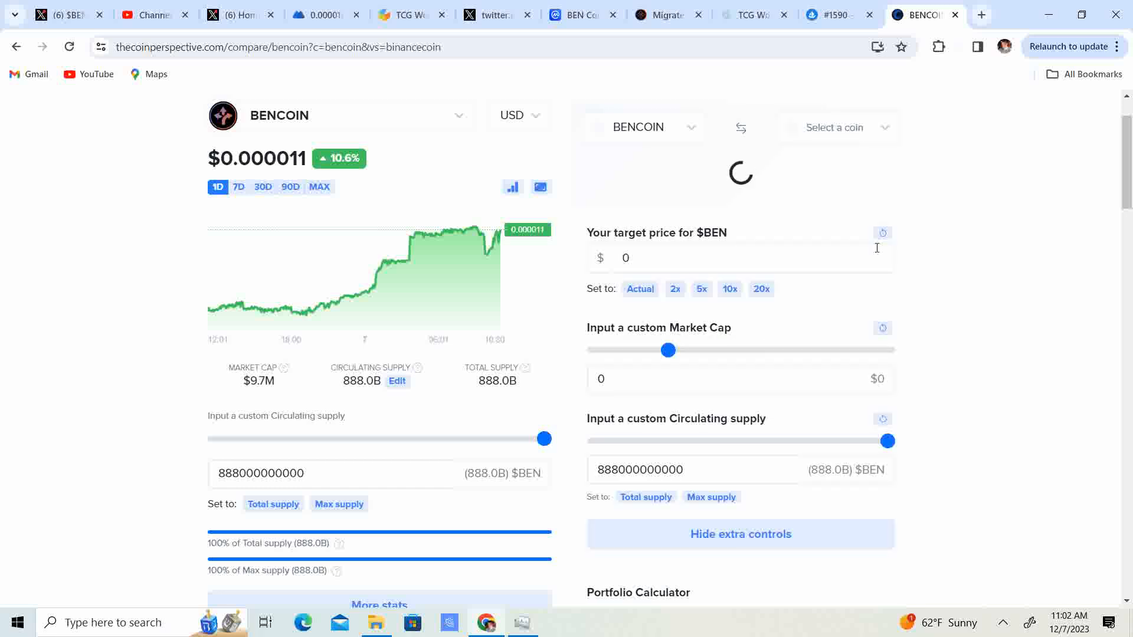
click(836, 128)
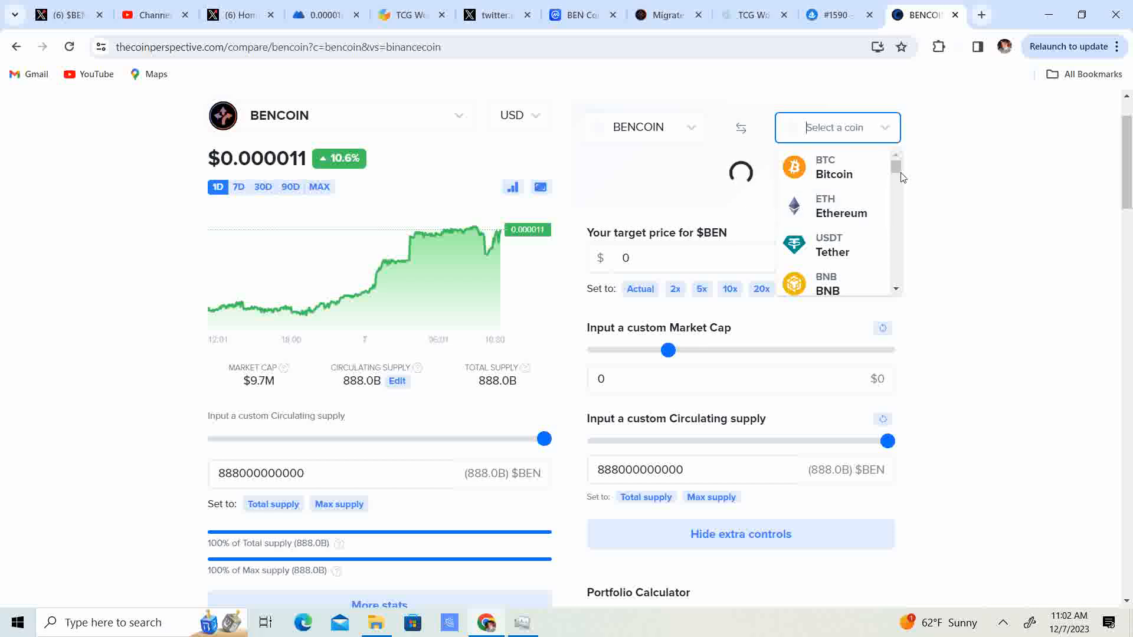
scroll(down, 3)
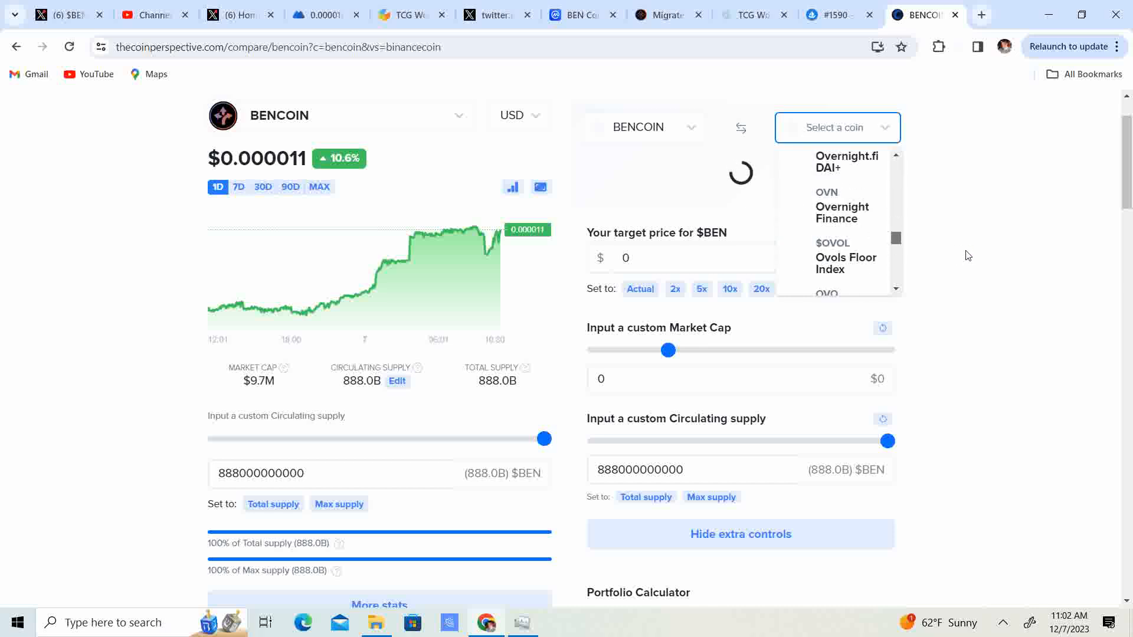